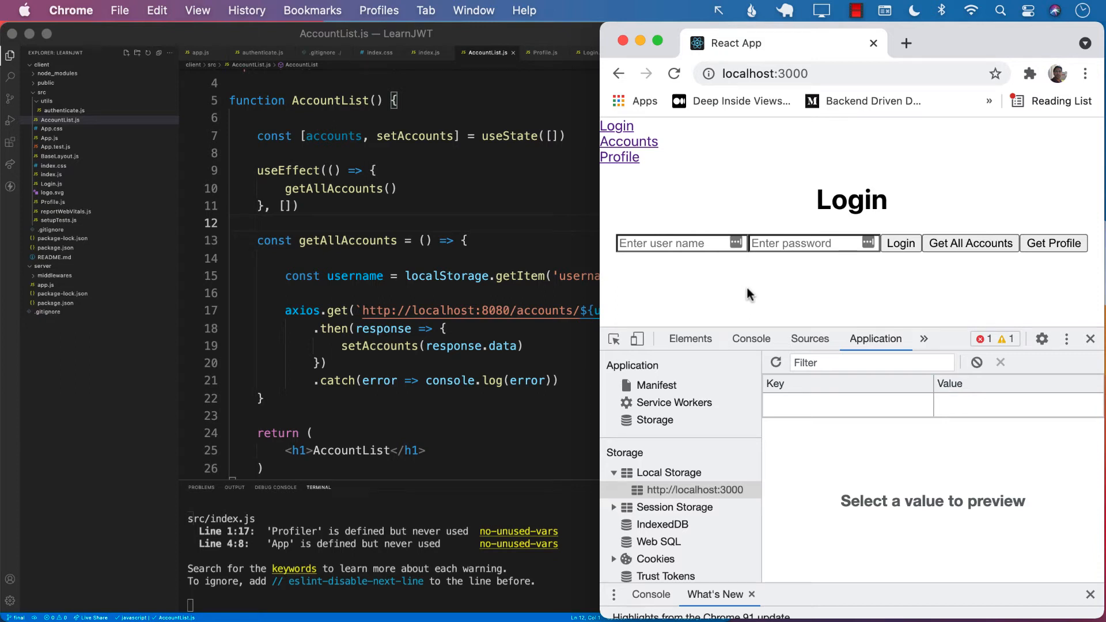
{"action": "mouse_move", "coordinate": [741, 295]}
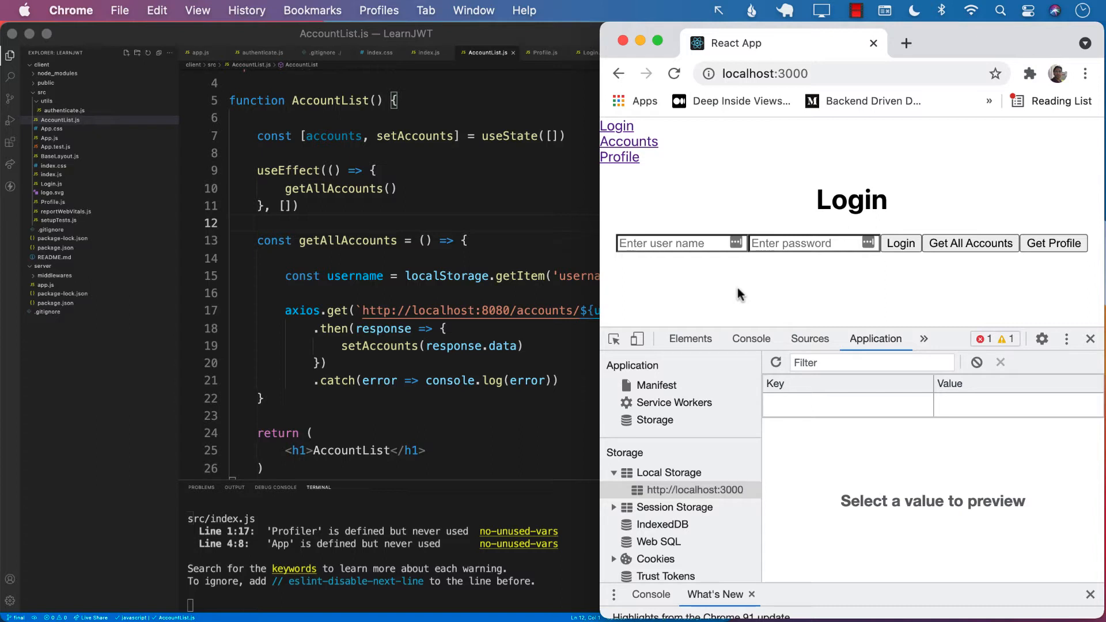
{"action": "mouse_move", "coordinate": [714, 293]}
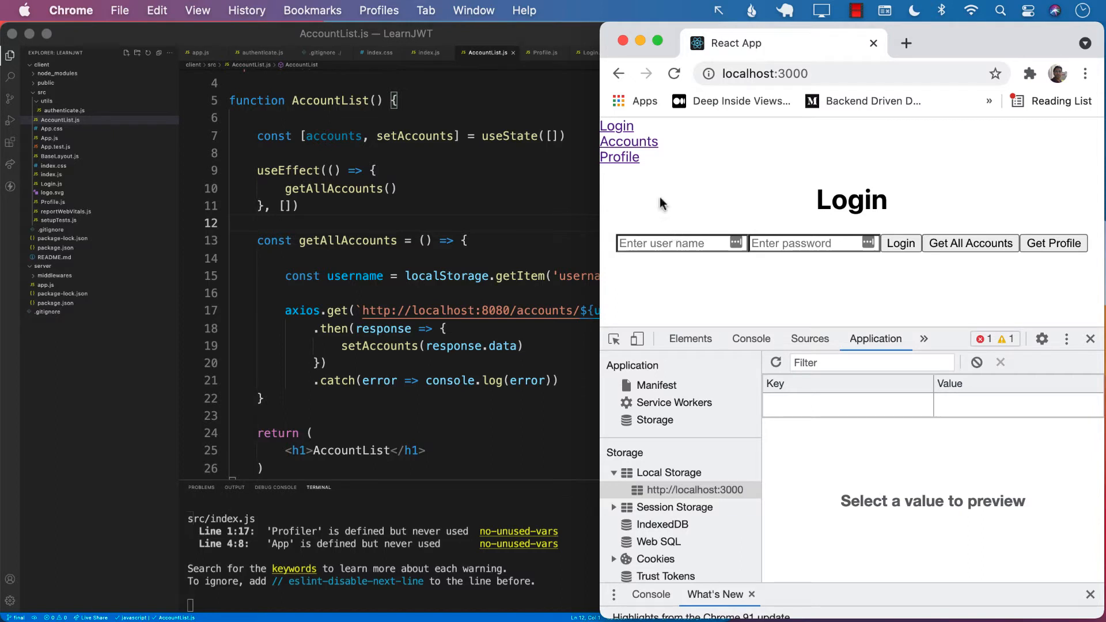
Visit the Accounts page, return to Login, and confirm local storage is empty
{"action": "left_click", "coordinate": [628, 140]}
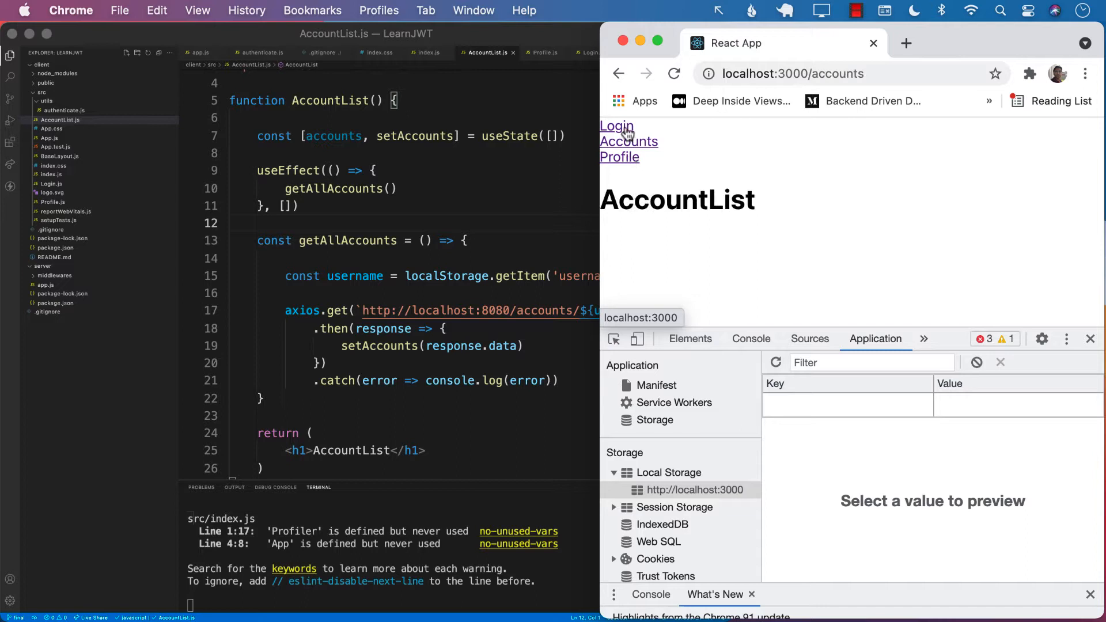
{"action": "left_click", "coordinate": [615, 126]}
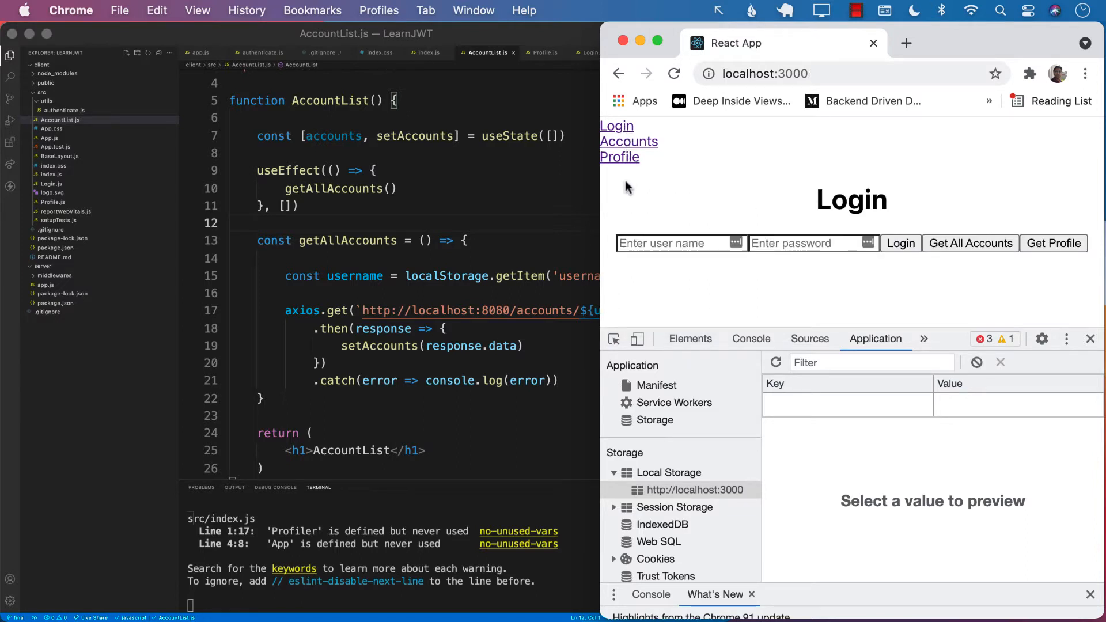
{"action": "mouse_move", "coordinate": [841, 450]}
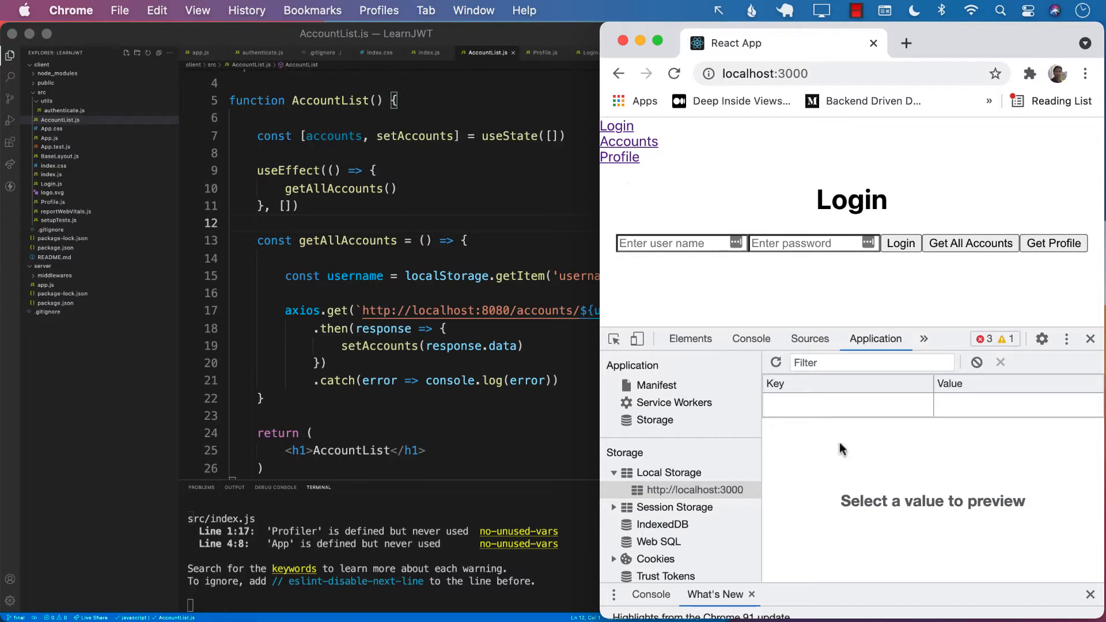
{"action": "mouse_move", "coordinate": [694, 490]}
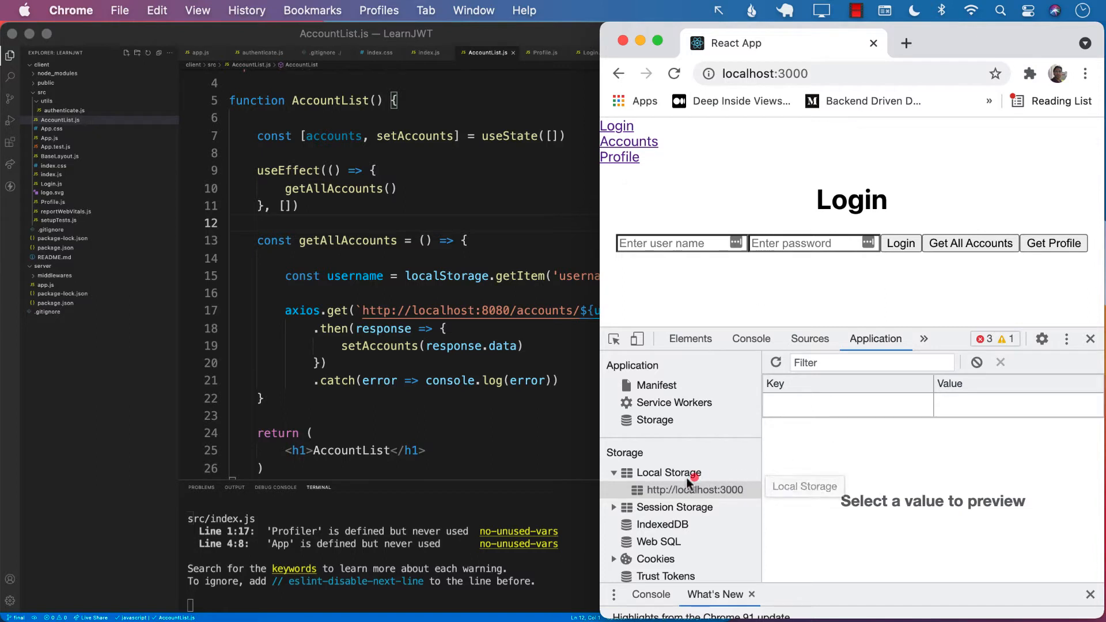
{"action": "left_click", "coordinate": [696, 489]}
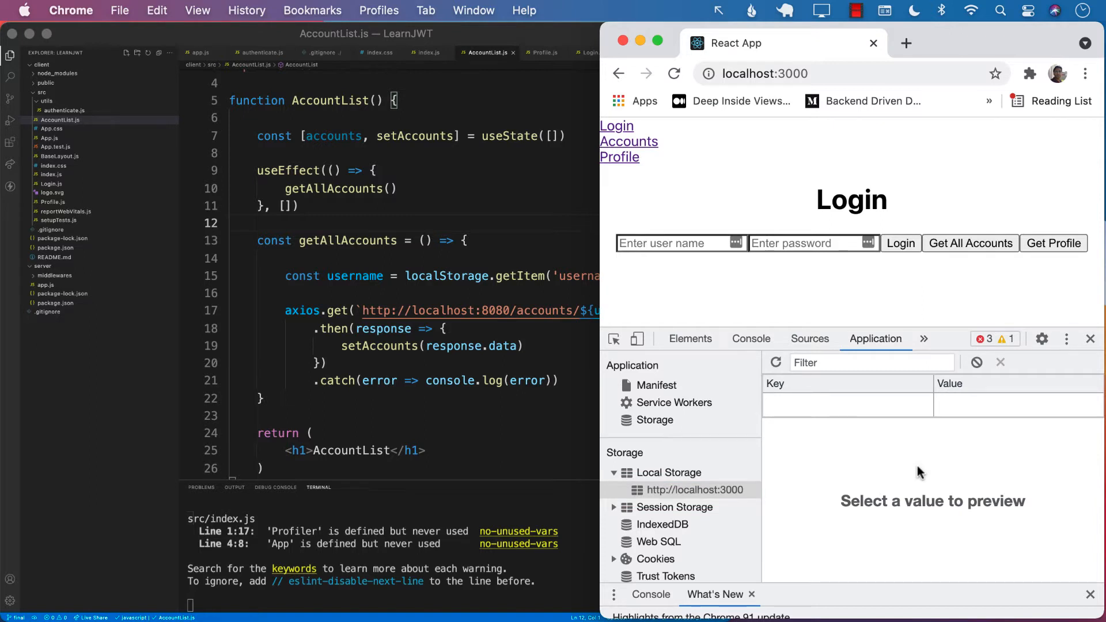
Visit /accounts and /profile from the address bar, then return to the root login page
{"action": "left_click", "coordinate": [811, 73]}
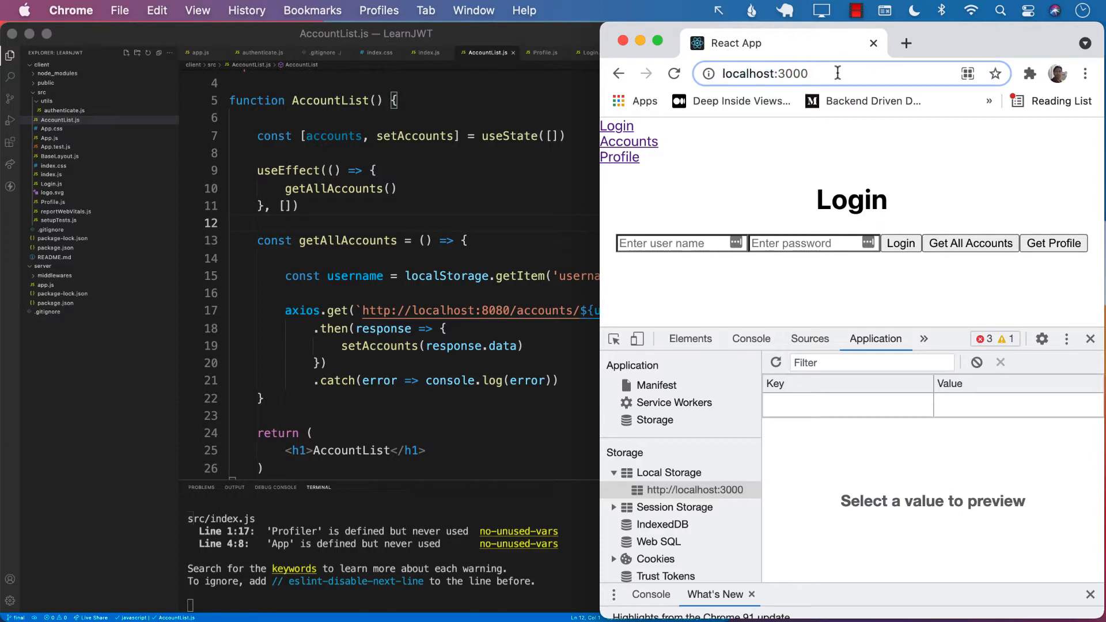
{"action": "left_click", "coordinate": [628, 140]}
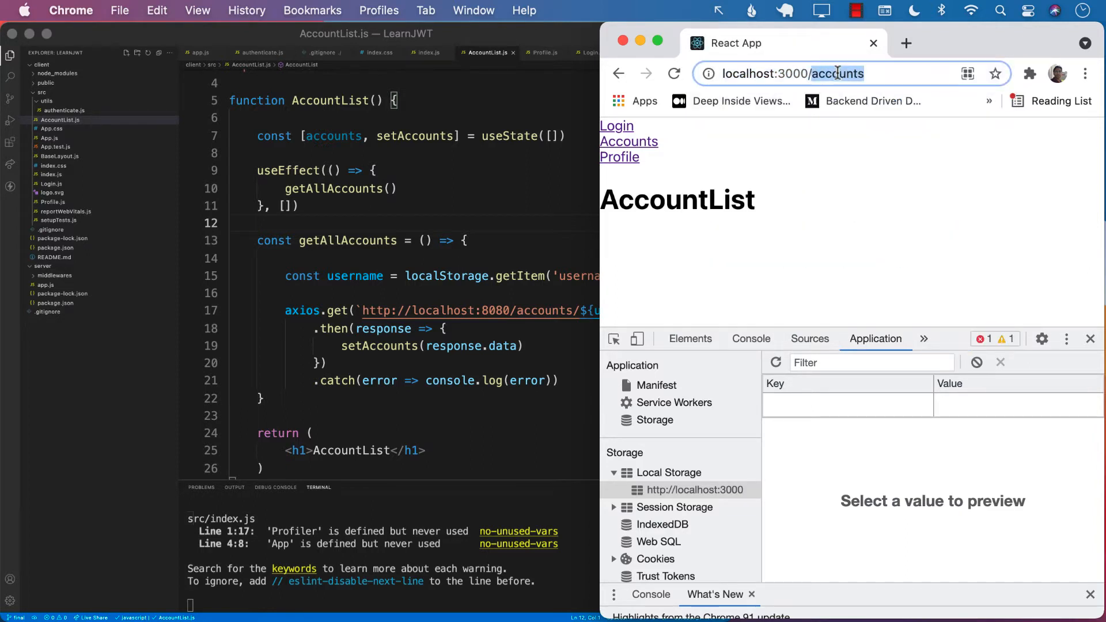
{"action": "left_click", "coordinate": [619, 157]}
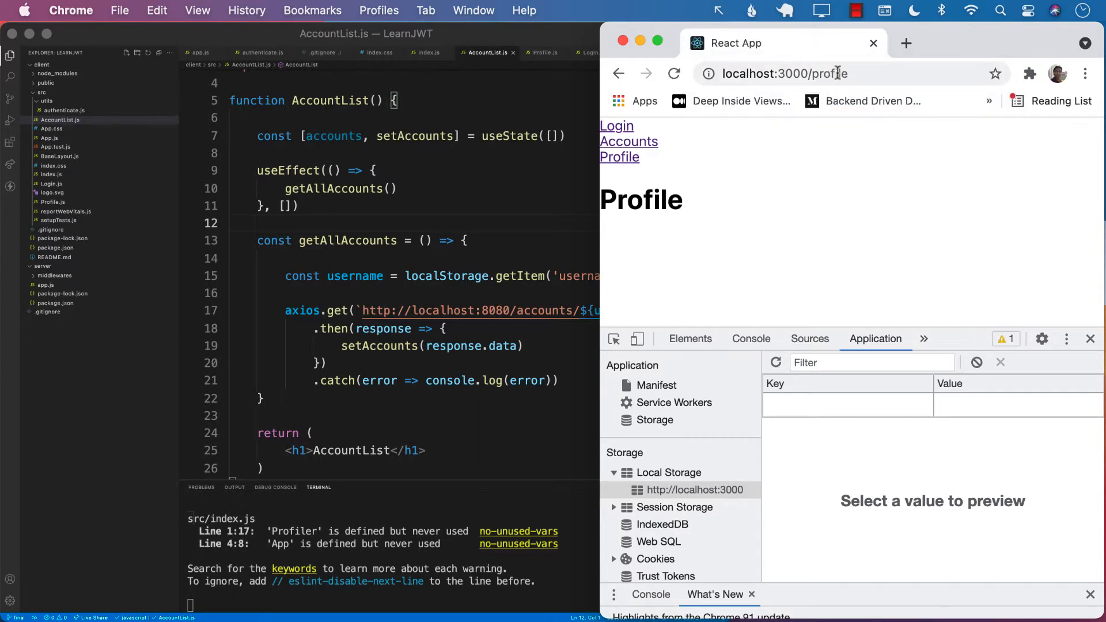
{"action": "mouse_move", "coordinate": [790, 93]}
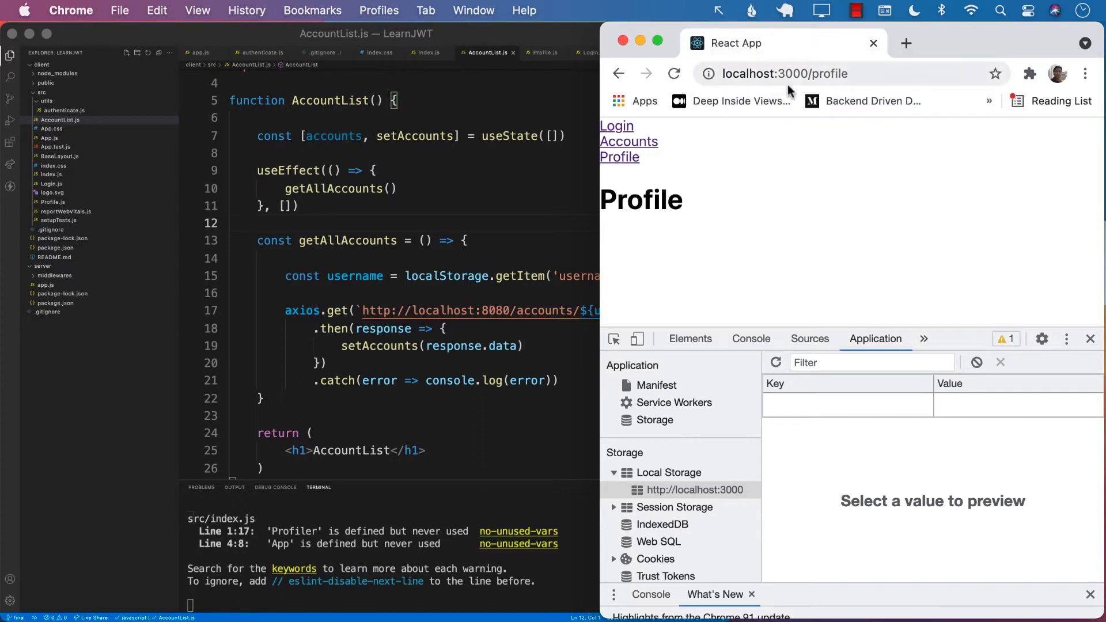
{"action": "left_click", "coordinate": [615, 126]}
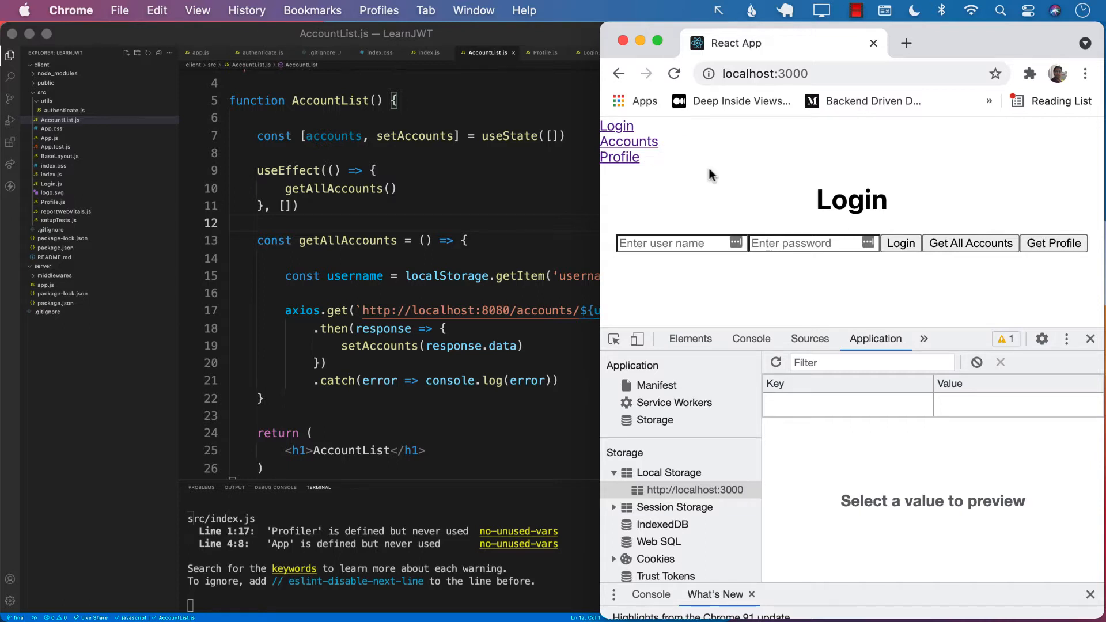
{"action": "mouse_move", "coordinate": [648, 175]}
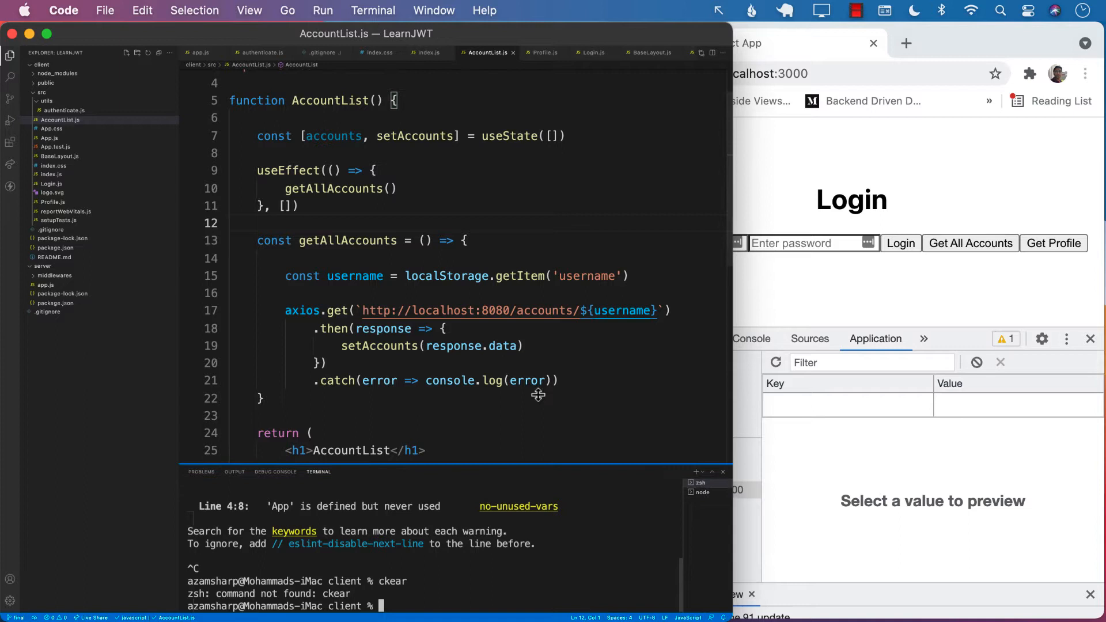
Run npm install redux in the cleared terminal, then return to the editor
{"action": "type", "text": "clear"}
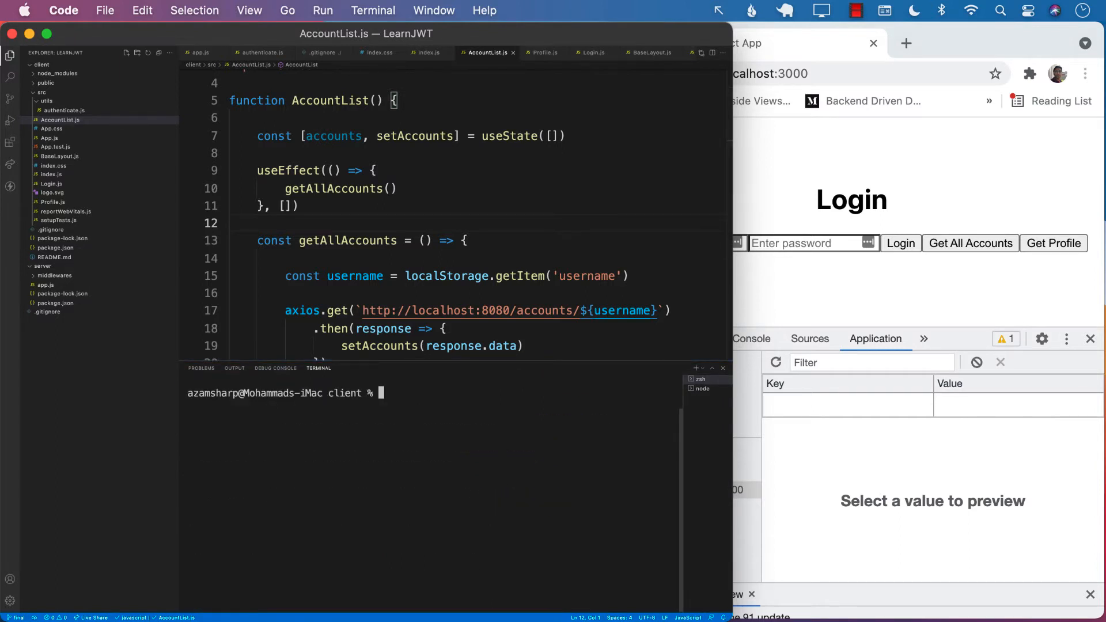
{"action": "type", "text": "npm install redux"}
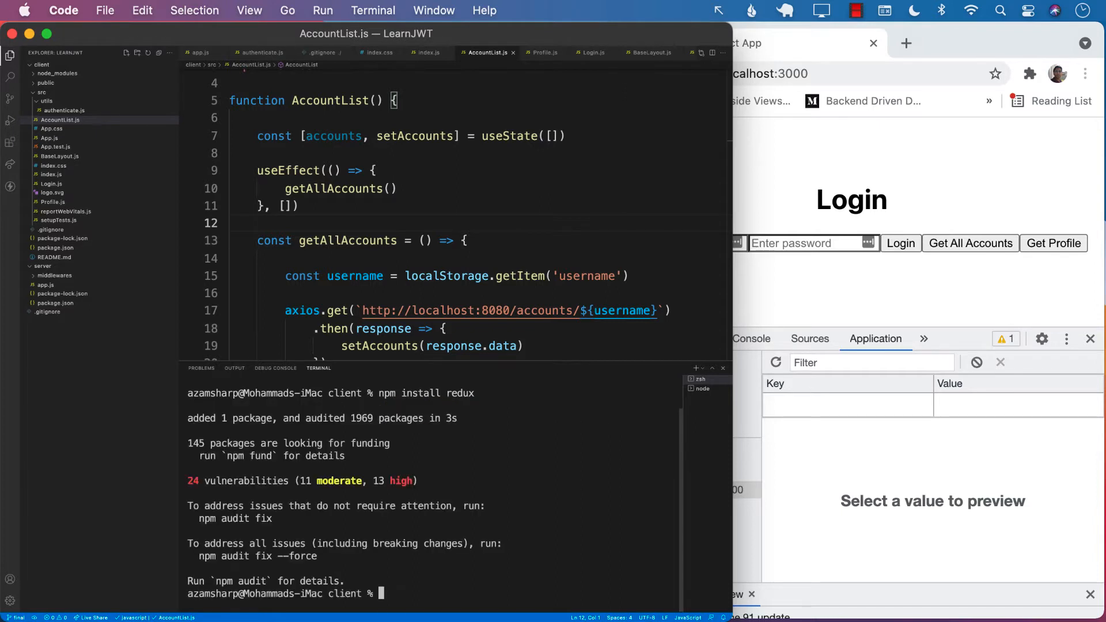
{"action": "type", "text": "npm inst"}
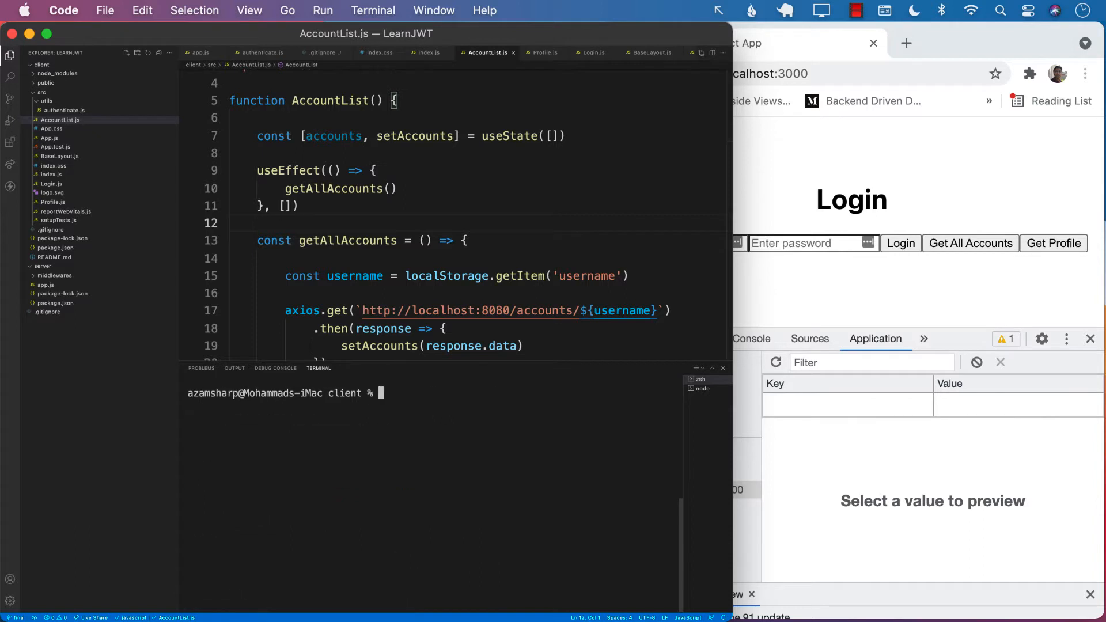
{"action": "left_click", "coordinate": [463, 241]}
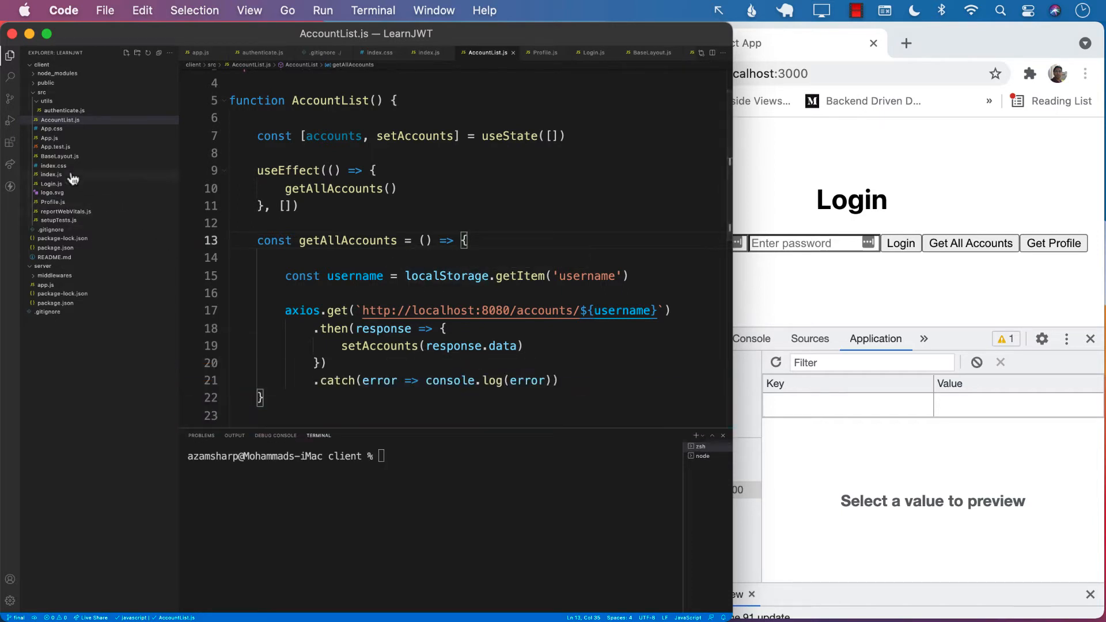
Import createStore from 'redux' at the top of index.js
{"action": "left_click", "coordinate": [52, 174]}
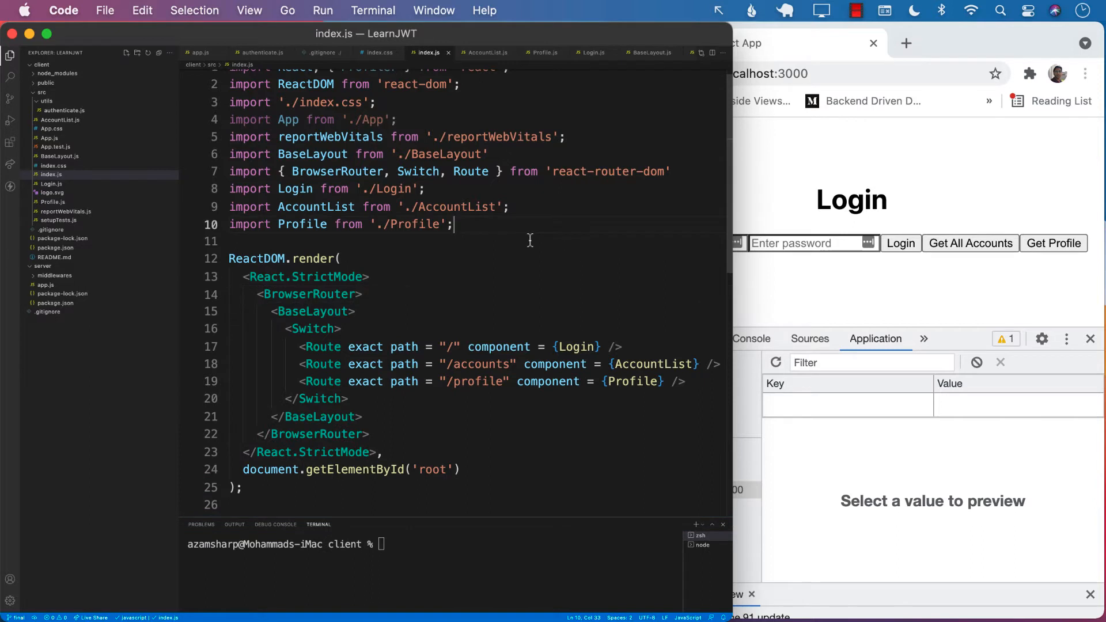
{"action": "type", "text": "import {  }"}
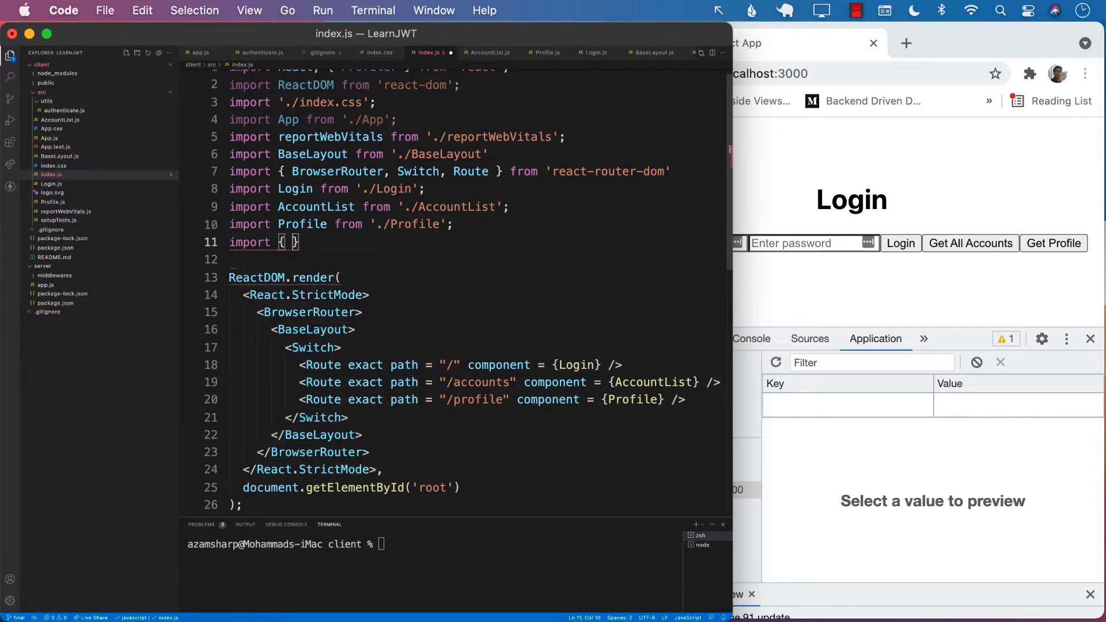
{"action": "type", "text": "createSt"}
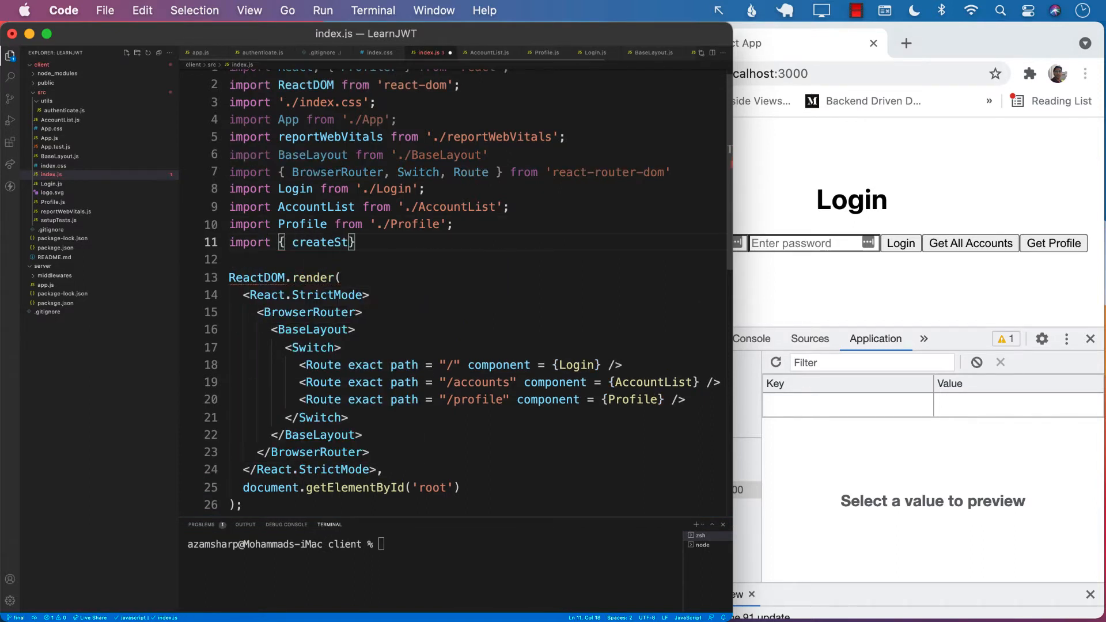
{"action": "type", "text": "ore } from '"}
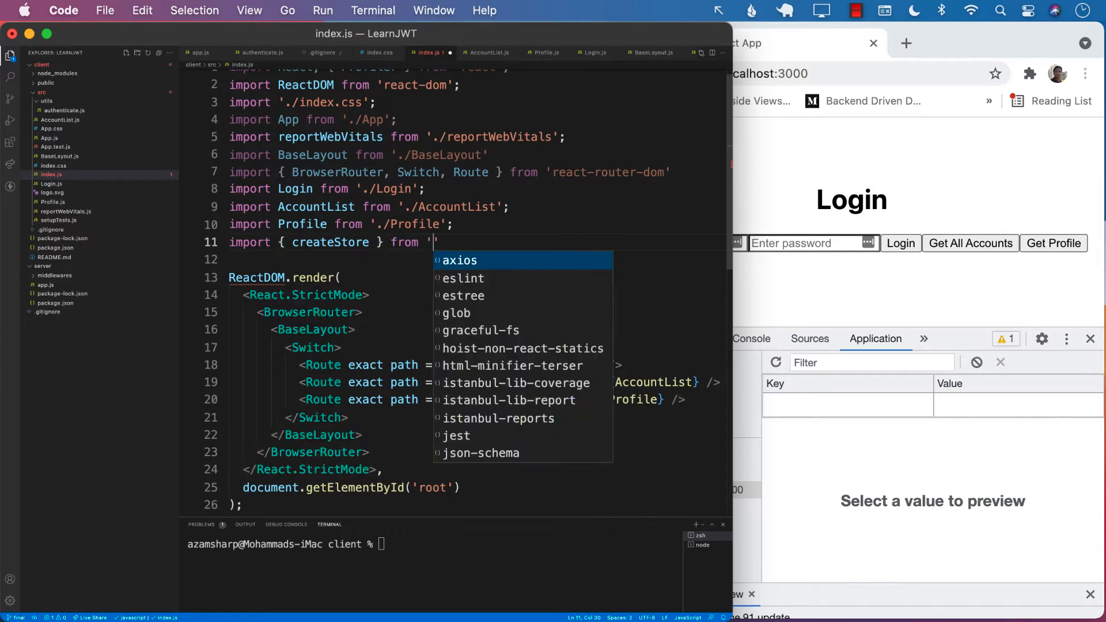
{"action": "type", "text": "redux"}
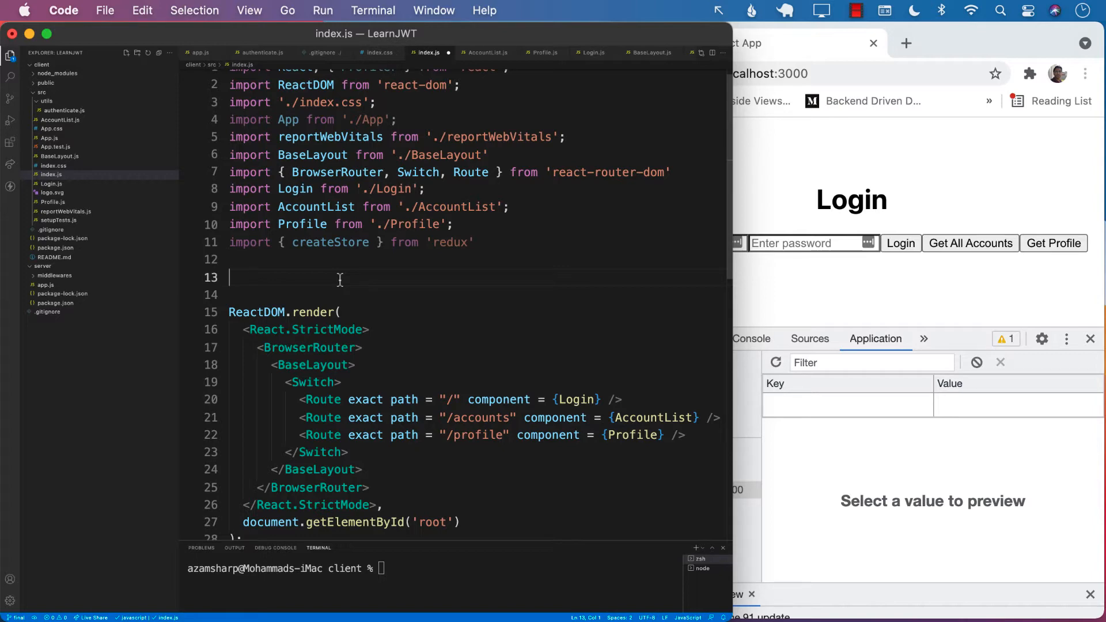
Declare const store = createStore() below the imports
{"action": "type", "text": "const store"}
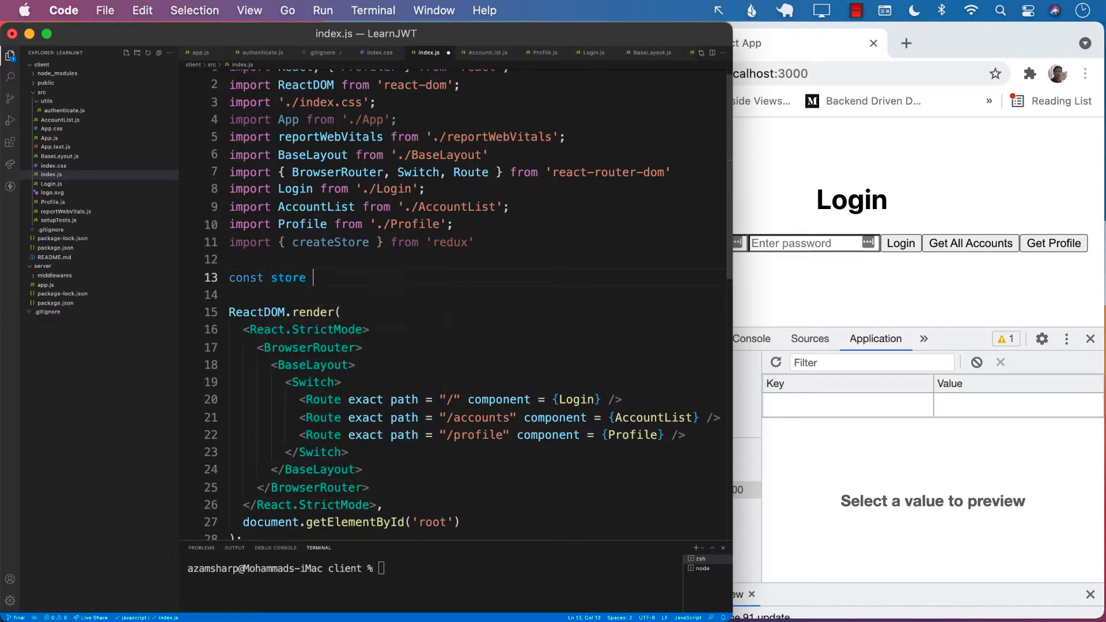
{"action": "type", "text": "= createStore"}
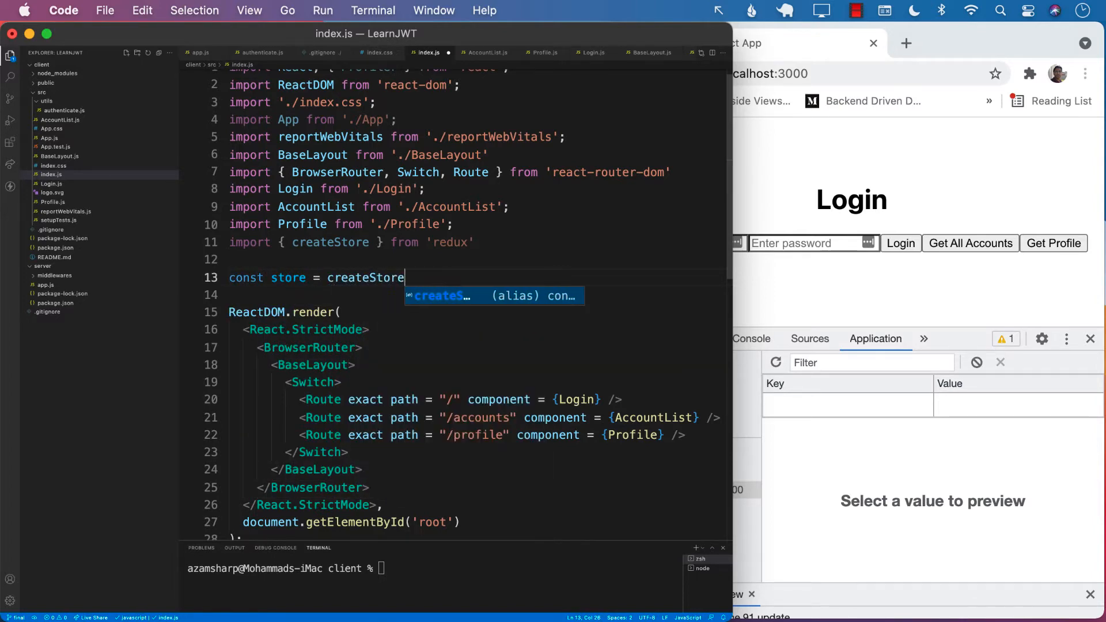
{"action": "type", "text": "()"}
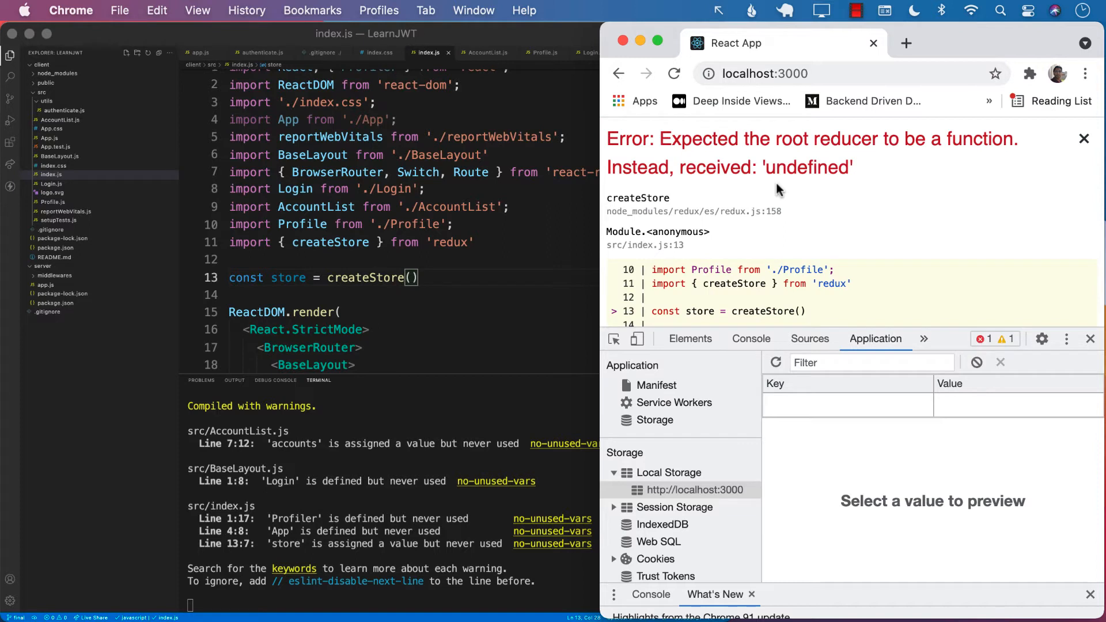
{"action": "mouse_move", "coordinate": [788, 196]}
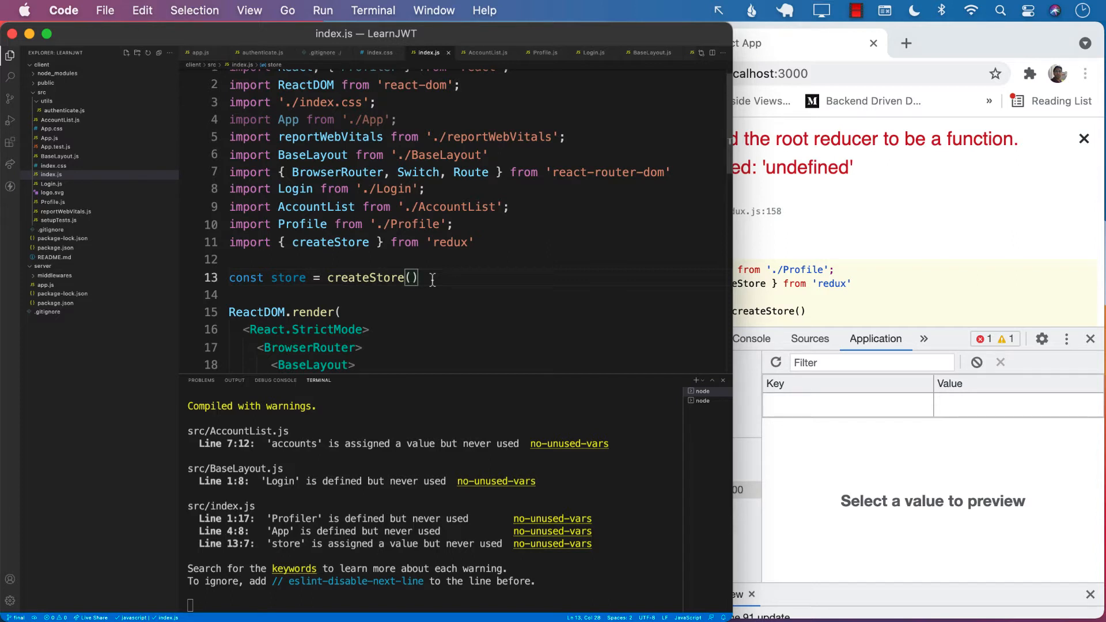
Create a store folder under src and start a new file inside it
{"action": "left_click", "coordinate": [42, 93]}
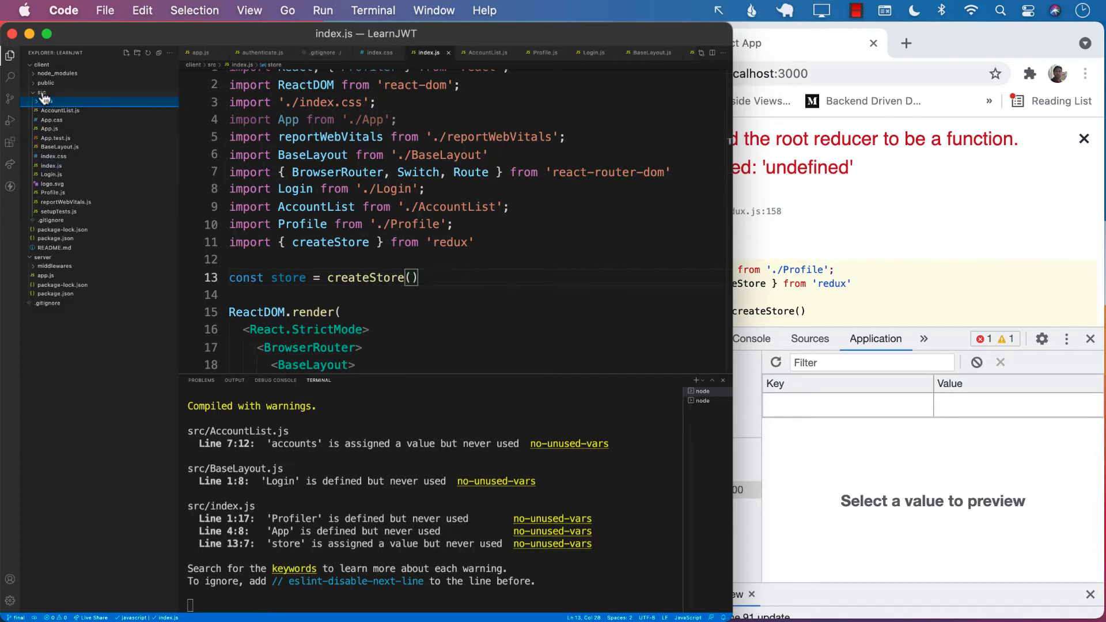
{"action": "left_click", "coordinate": [41, 101]}
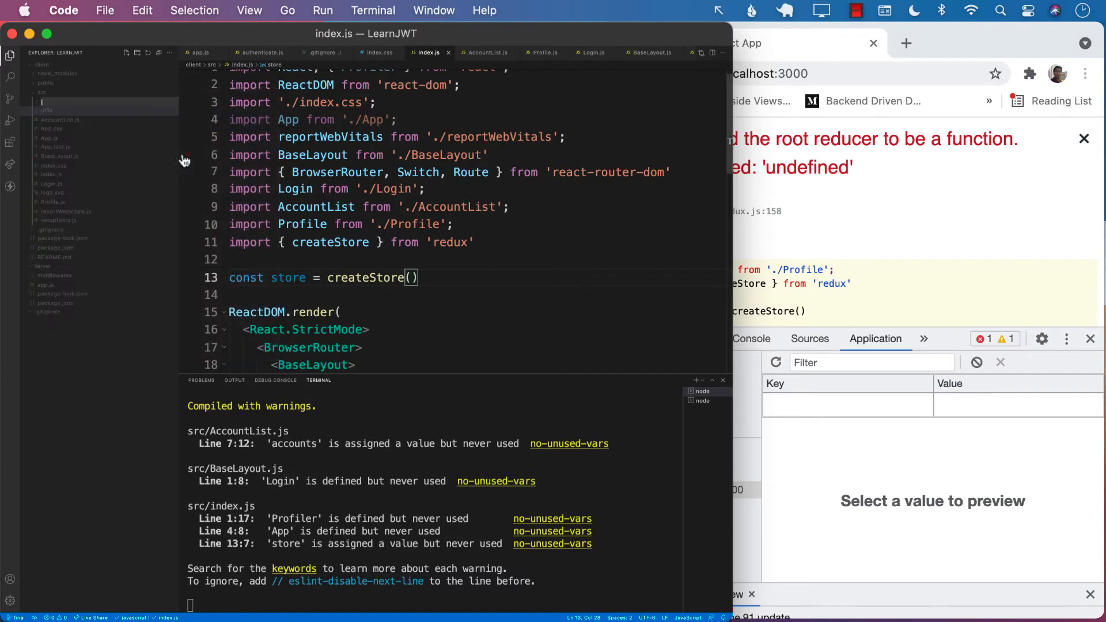
{"action": "left_click", "coordinate": [48, 101]}
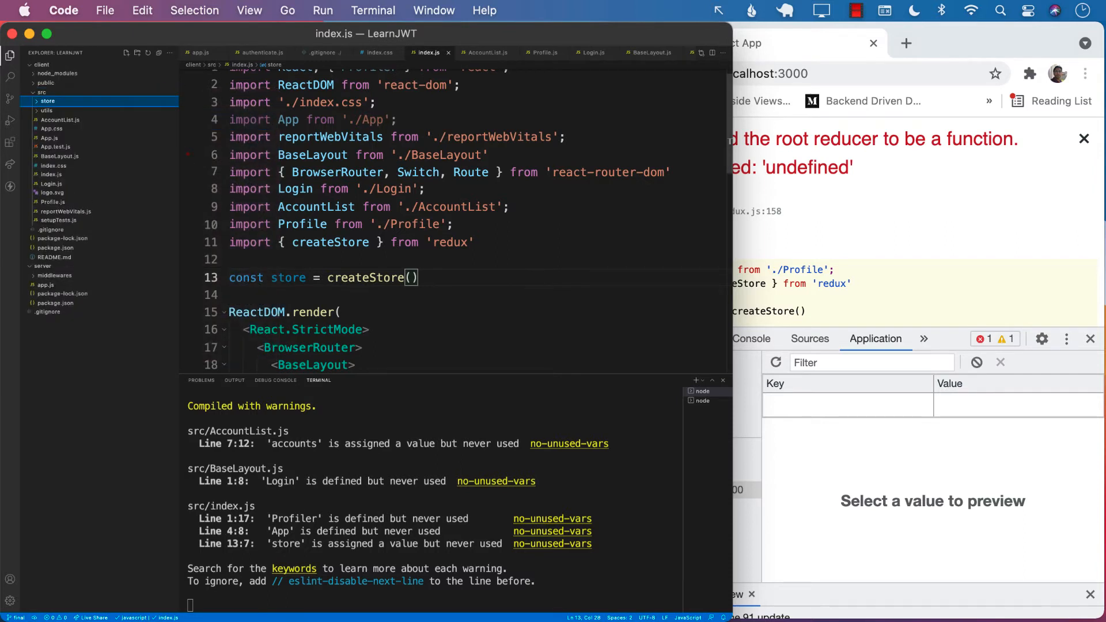
{"action": "right_click", "coordinate": [48, 102]}
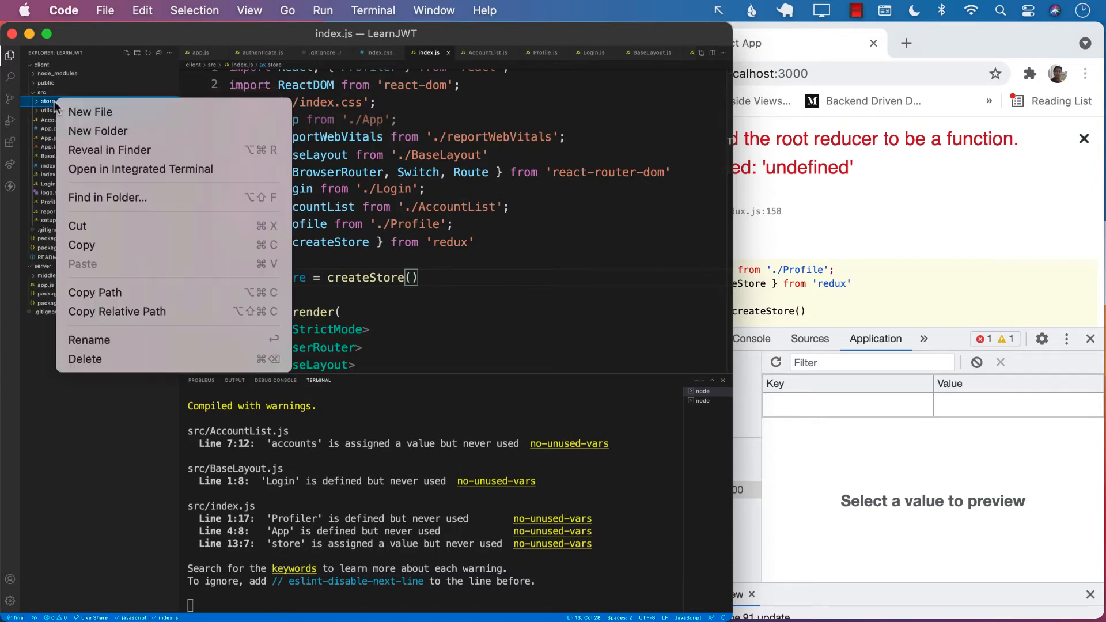
{"action": "left_click", "coordinate": [90, 111]}
{"action": "type", "text": "reducer.js"}
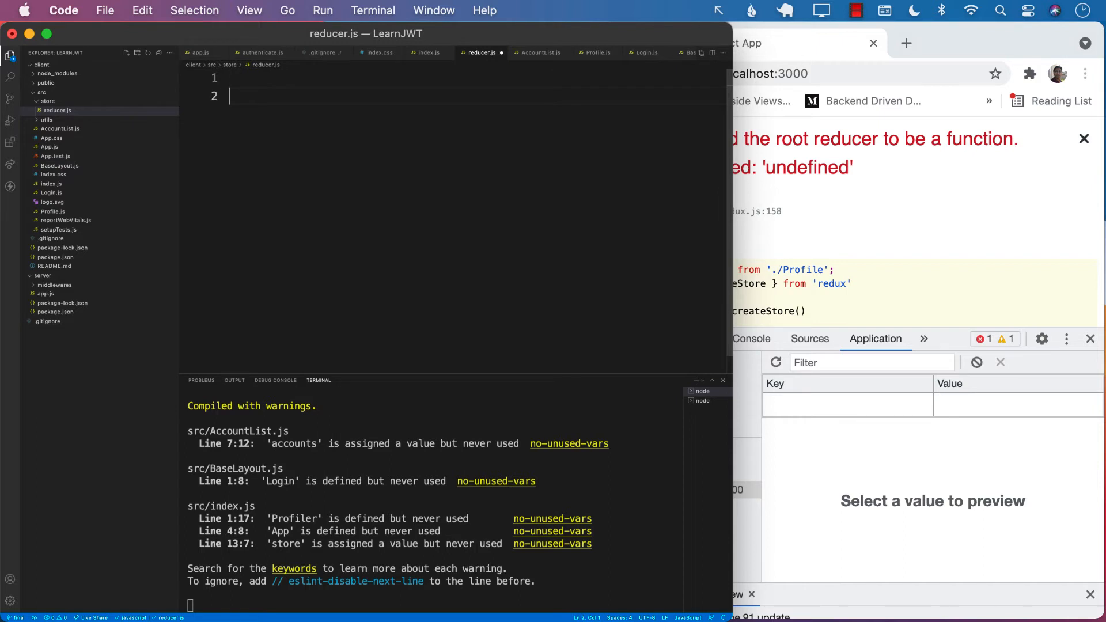
Begin const reducer = (state, action) in reducer.js
{"action": "type", "text": "const red"}
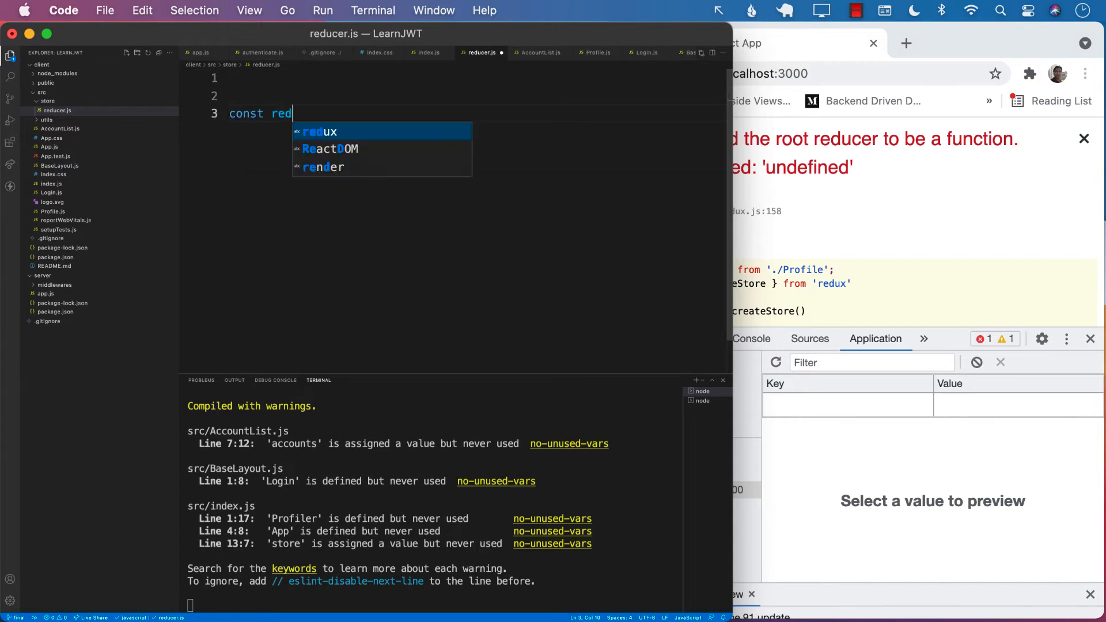
{"action": "type", "text": "ucer = (state,"}
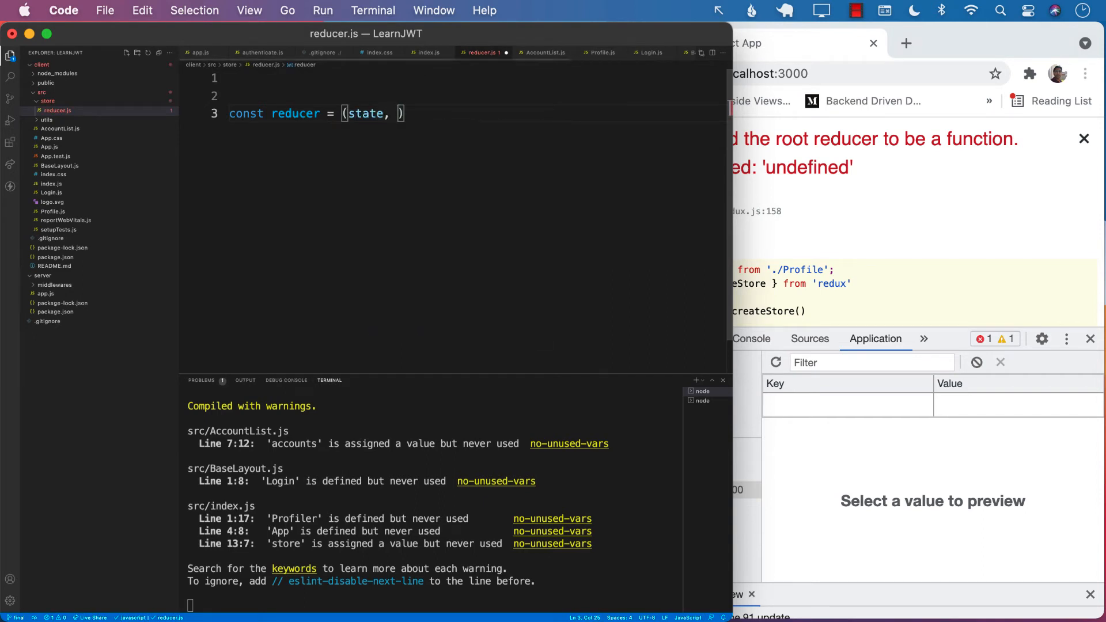
{"action": "type", "text": "action"}
{"action": "type", "text": "return state"}
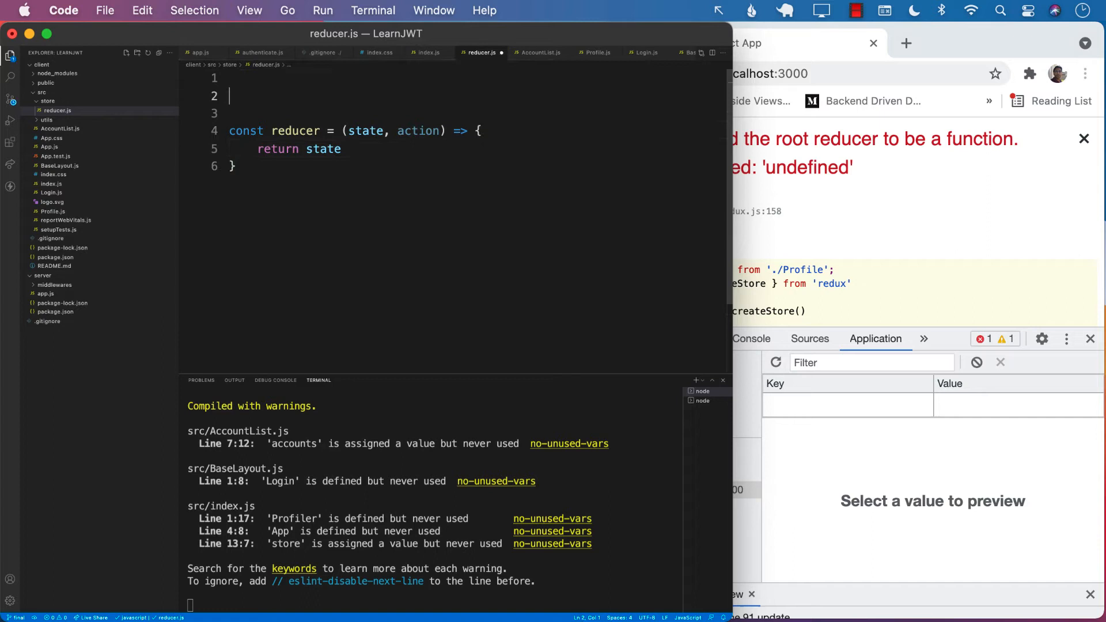
Define initialState with username: '' and isLoggedIn: false
{"action": "type", "text": "const inita"}
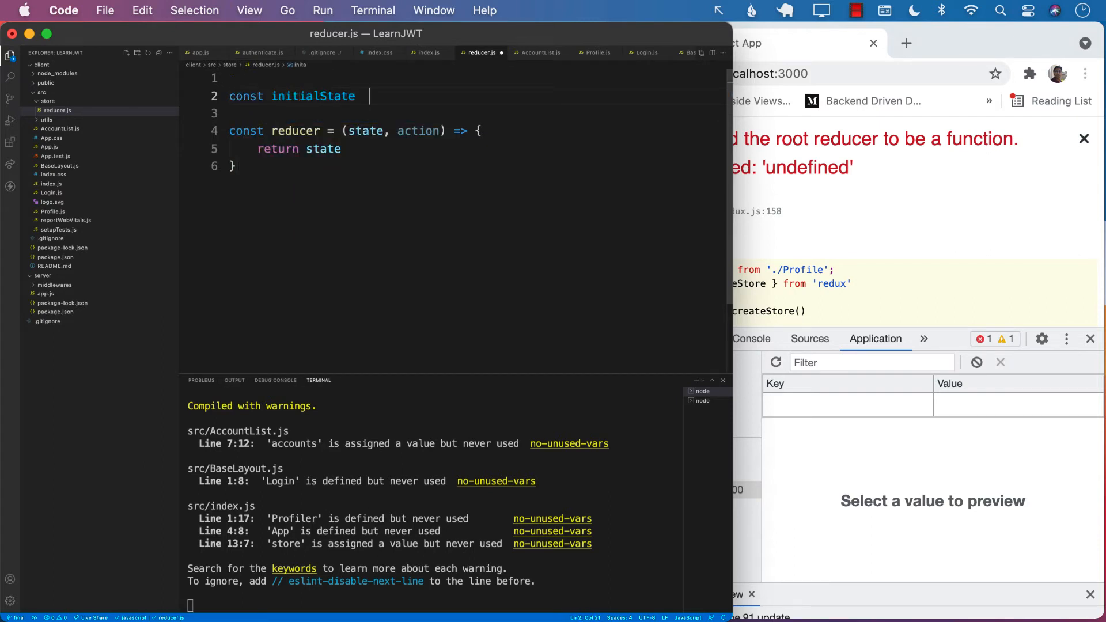
{"action": "type", "text": "= {"}
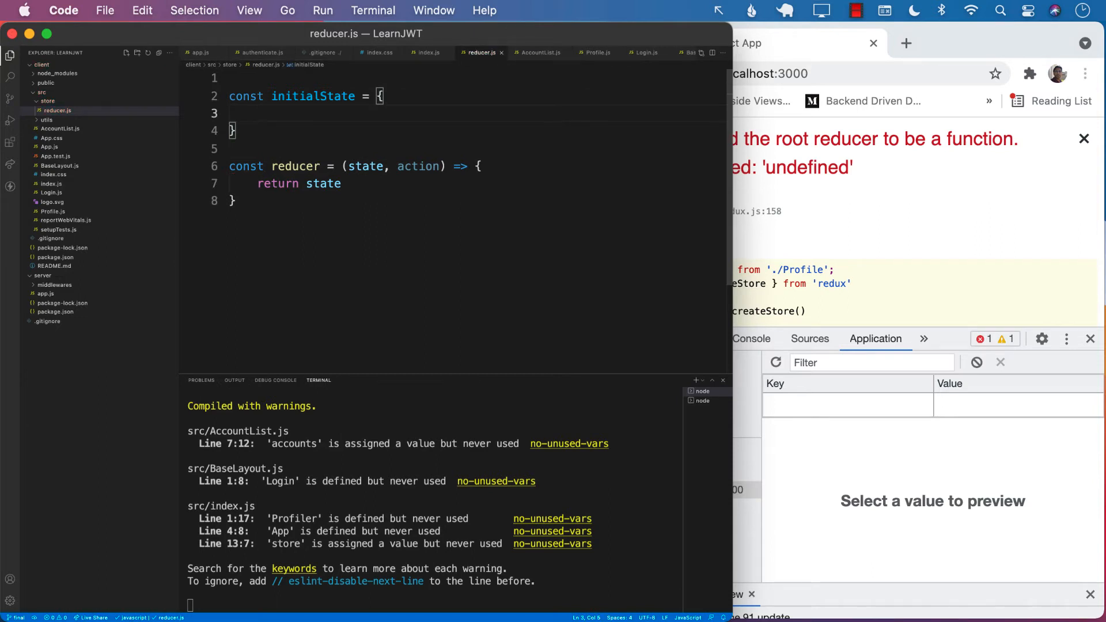
{"action": "type", "text": "username"}
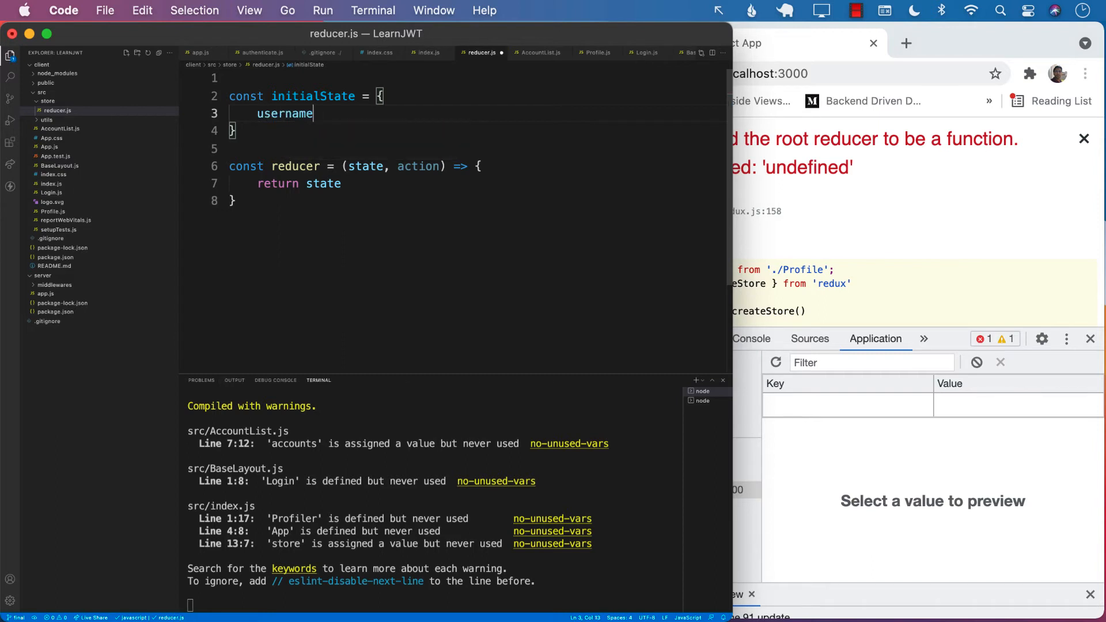
{"action": "type", "text": ": ''"}
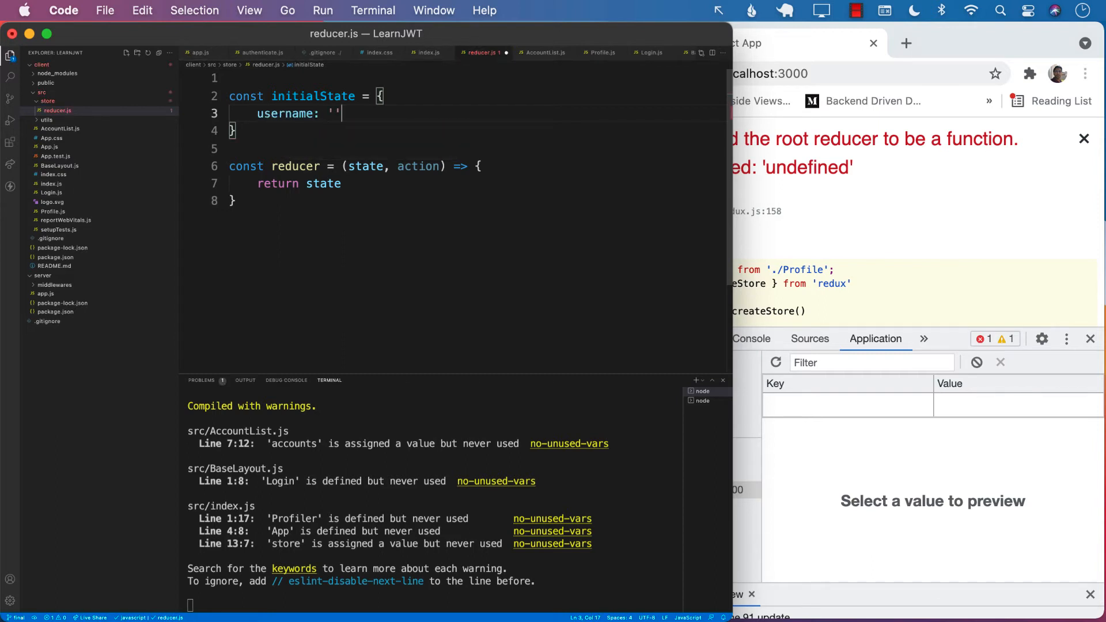
{"action": "type", "text": ","}
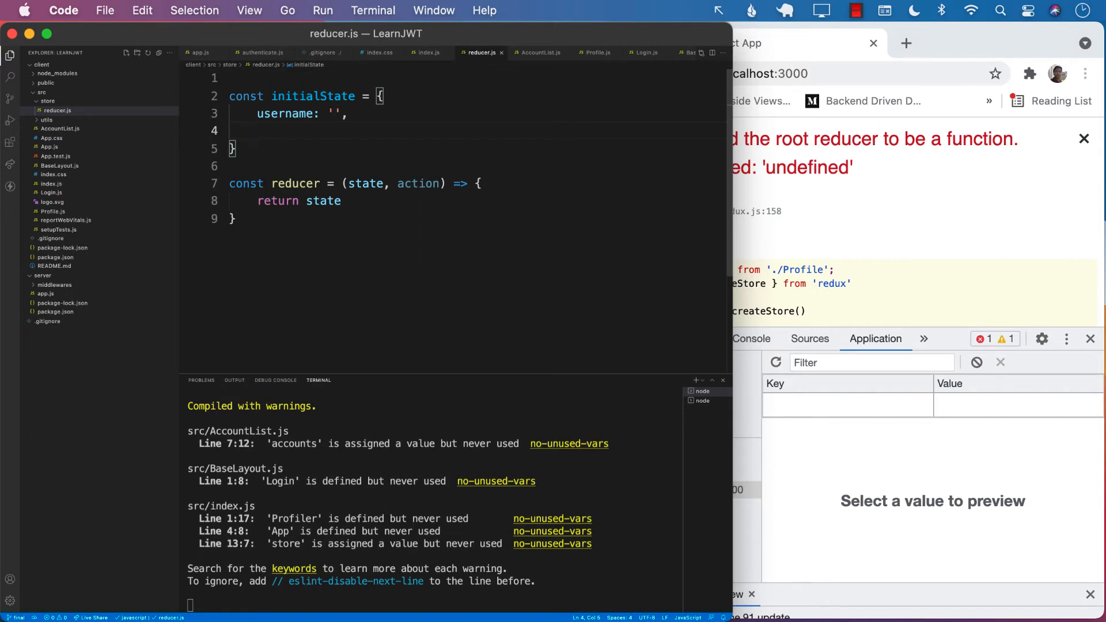
{"action": "type", "text": "isLoggedIn"}
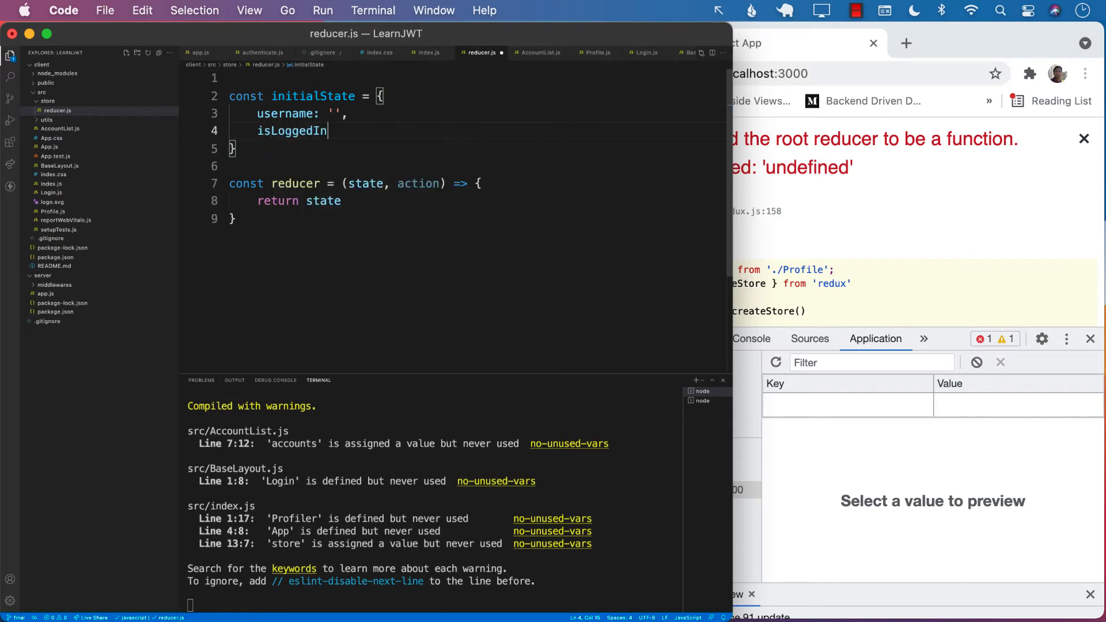
{"action": "type", "text": ": false"}
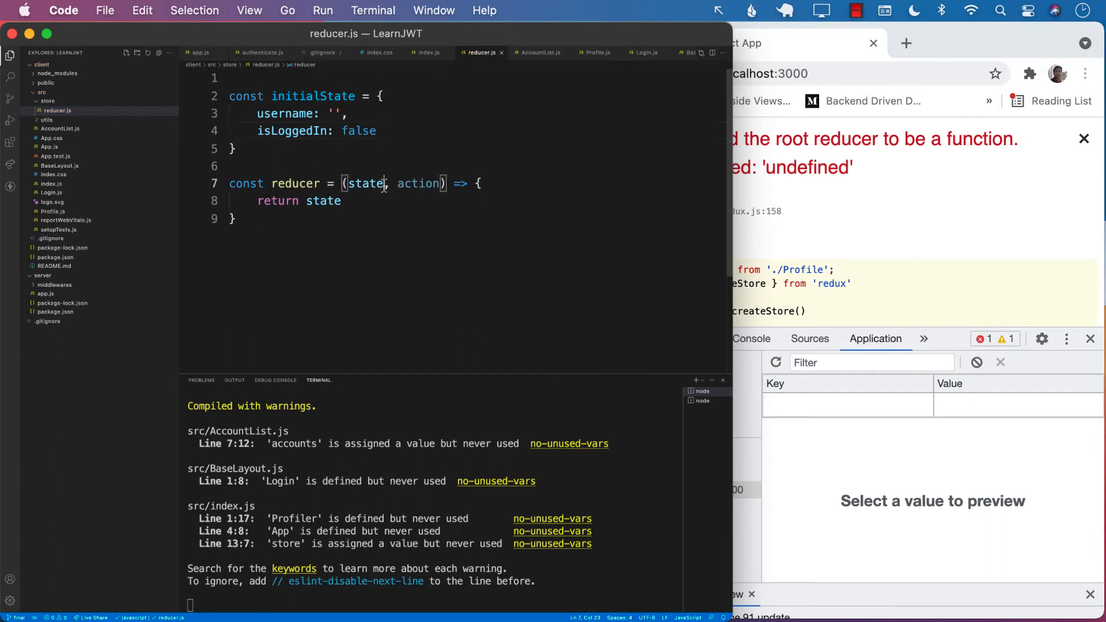
Default the reducer's state parameter to initialState and return state
{"action": "type", "text": "="}
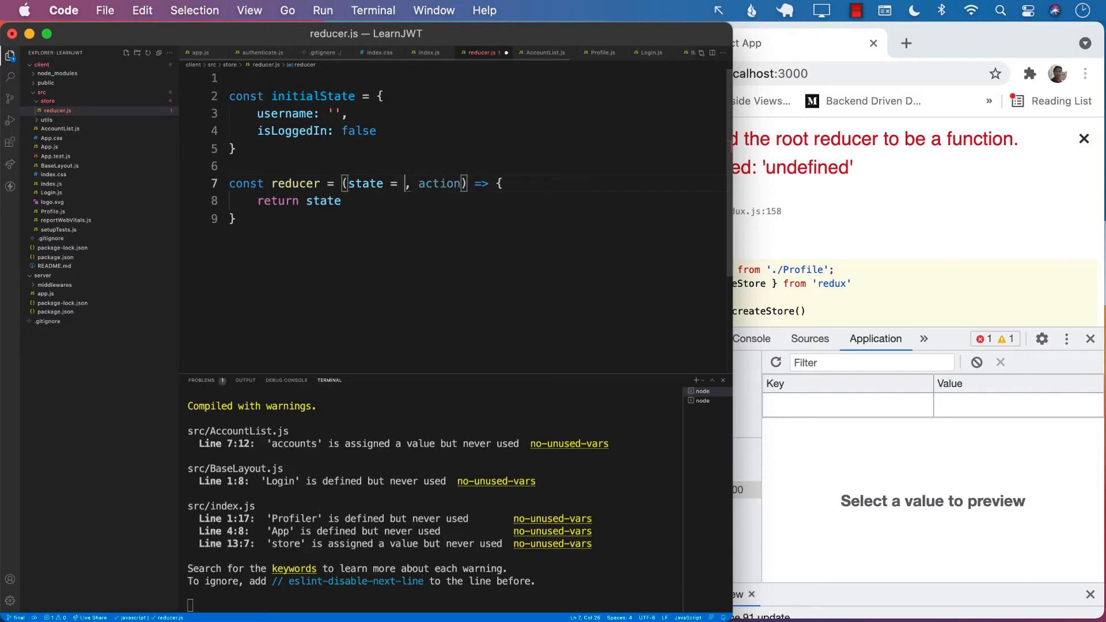
{"action": "type", "text": "initialState"}
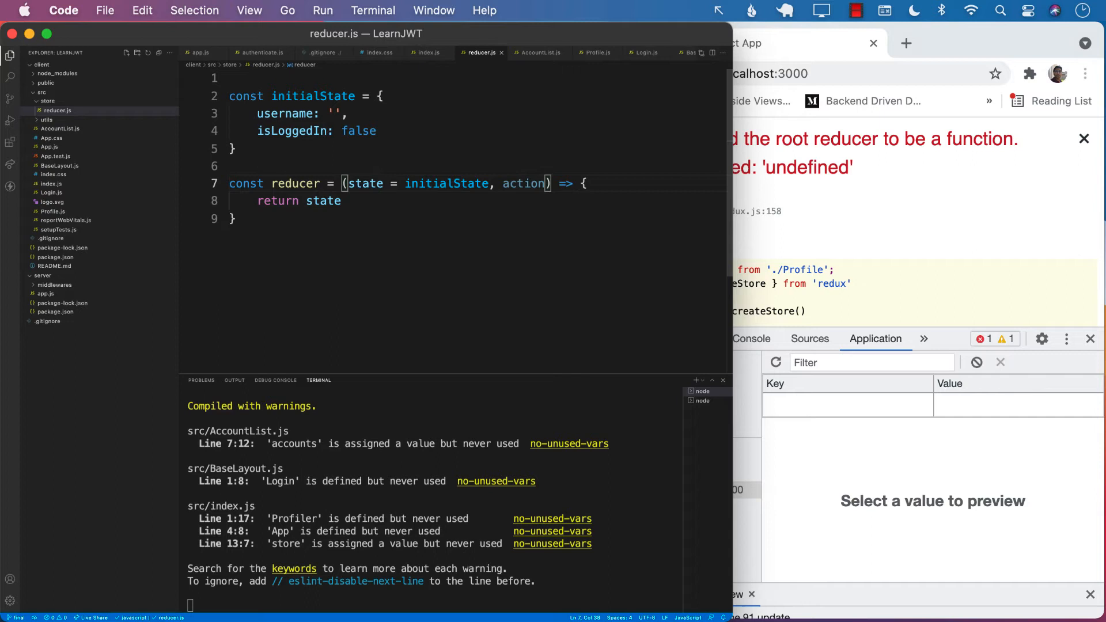
{"action": "left_click", "coordinate": [345, 201]}
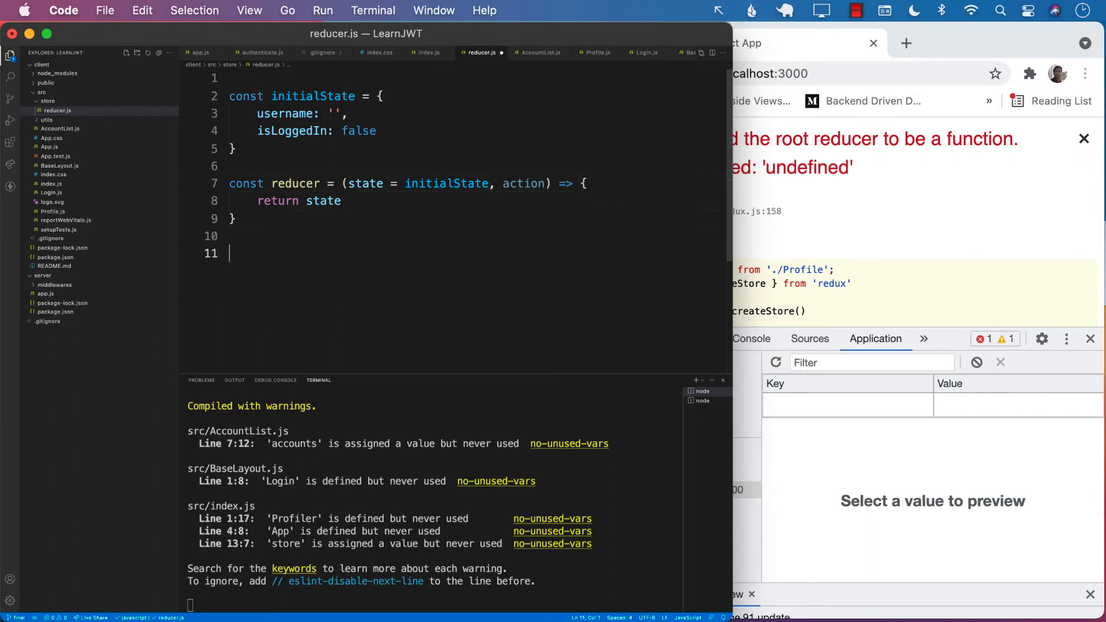
End reducer.js with export default reducer
{"action": "type", "text": "default export"}
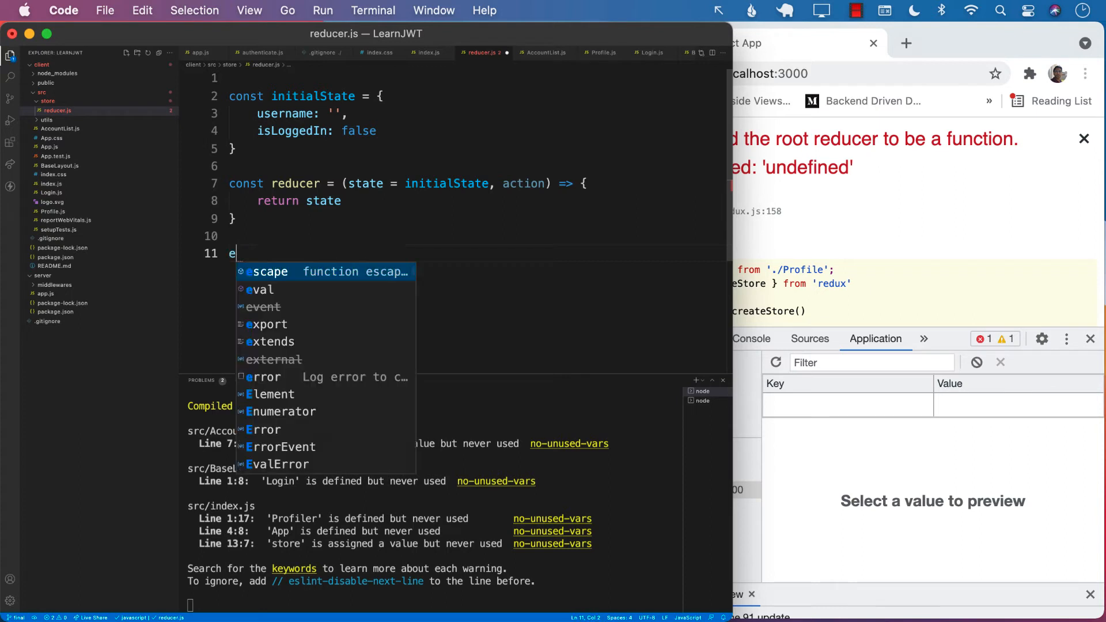
{"action": "type", "text": "xport default"}
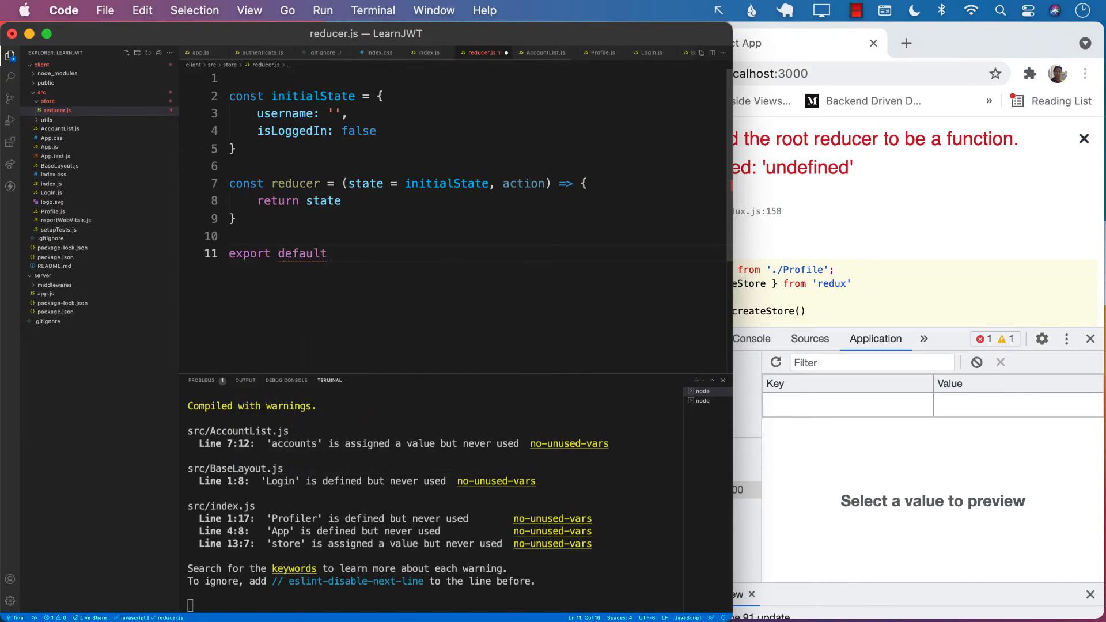
{"action": "type", "text": "reducer"}
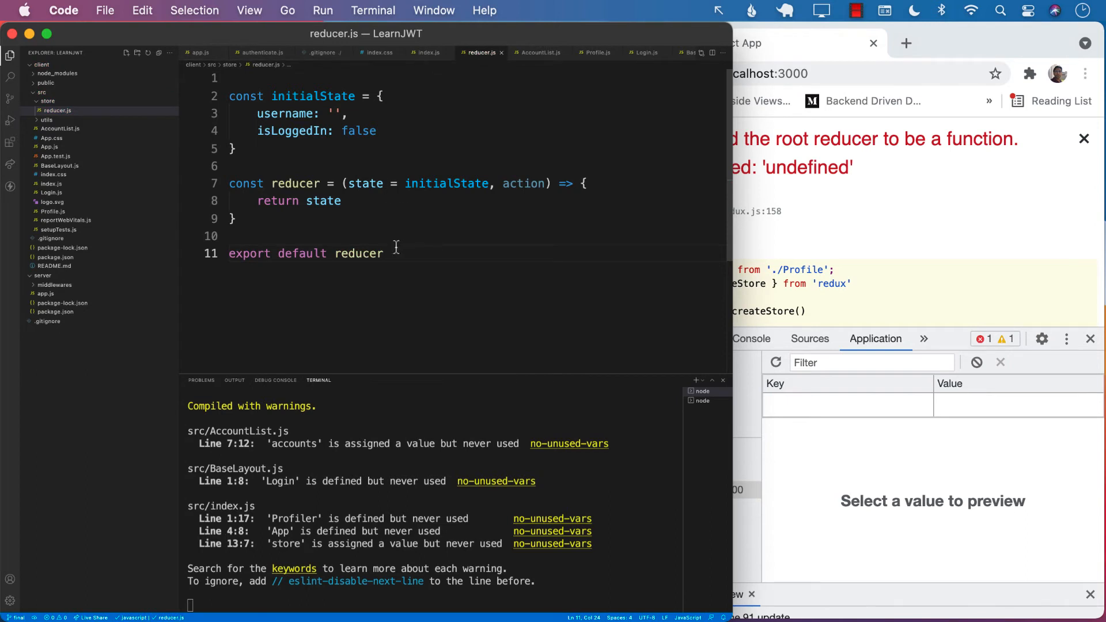
{"action": "double_click", "coordinate": [294, 183]}
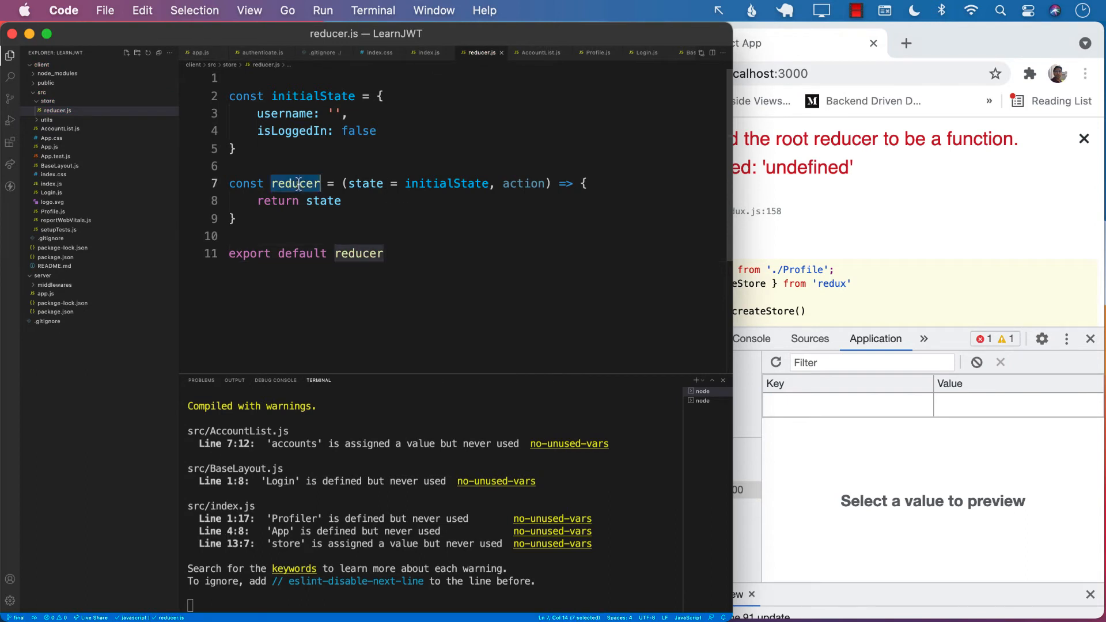
{"action": "left_click", "coordinate": [428, 52]}
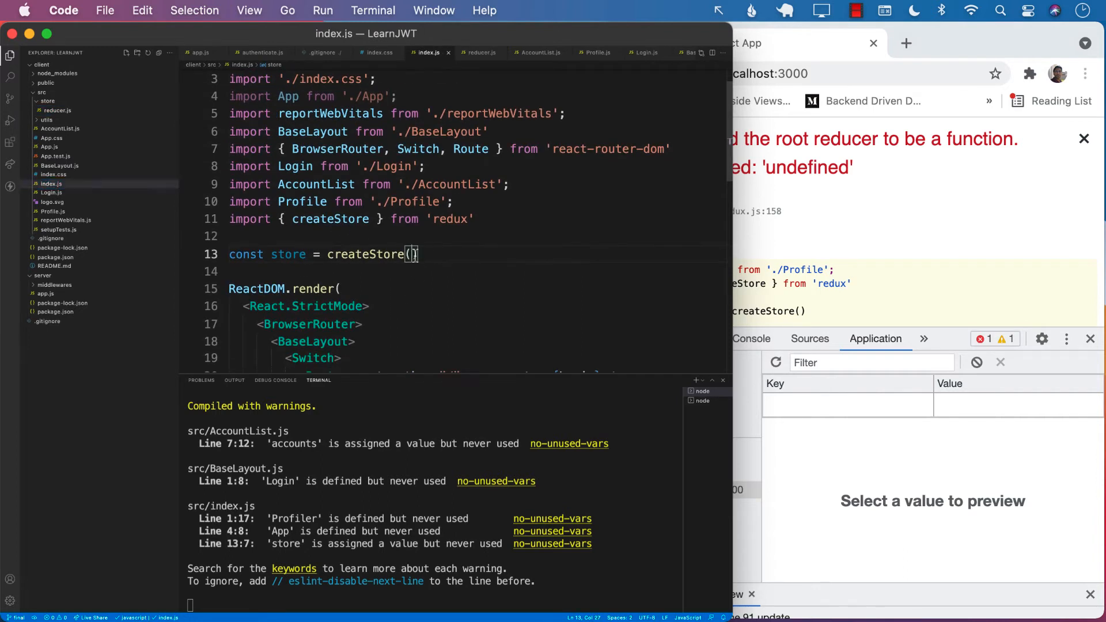
Import reducer from './store/reducer' and pass it to createStore(reducer)
{"action": "type", "text": "reducer"}
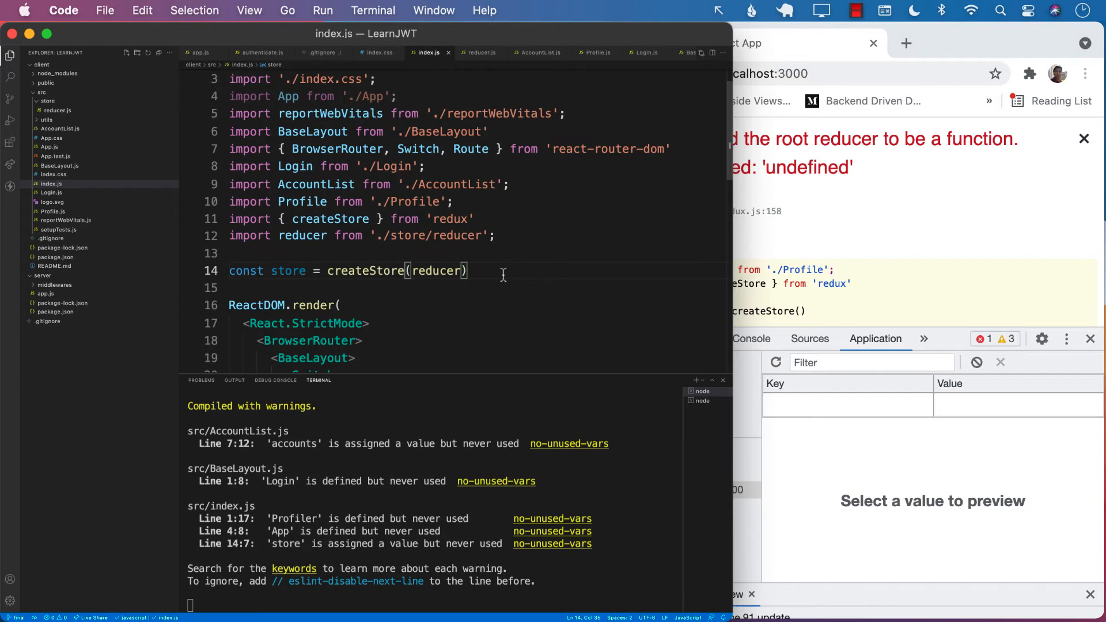
{"action": "scroll", "scroll_direction": "down", "scroll_amount": 3}
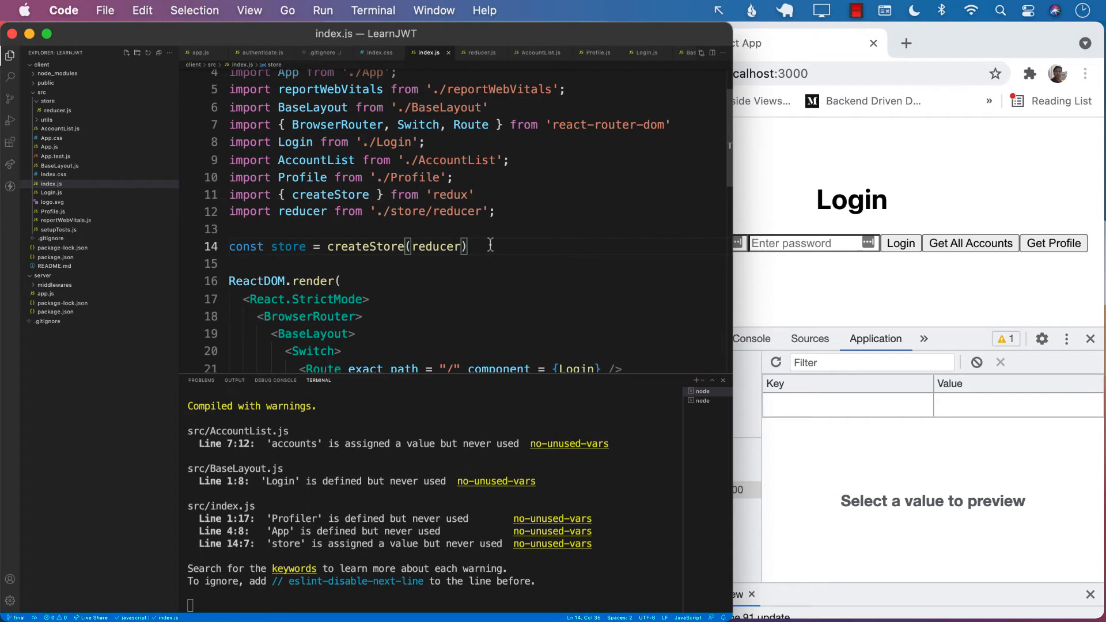
{"action": "scroll", "scroll_direction": "down", "scroll_amount": 3}
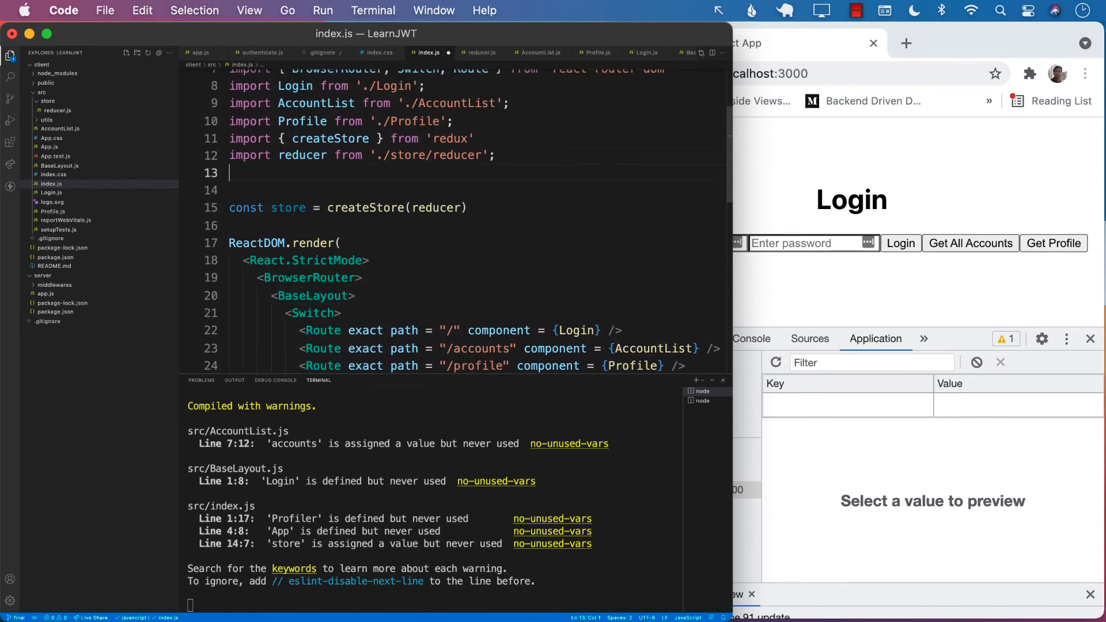
Import Provider from 'react-redux' and wrap BaseLayout in <Provider store={store}>
{"action": "type", "text": "import { }"}
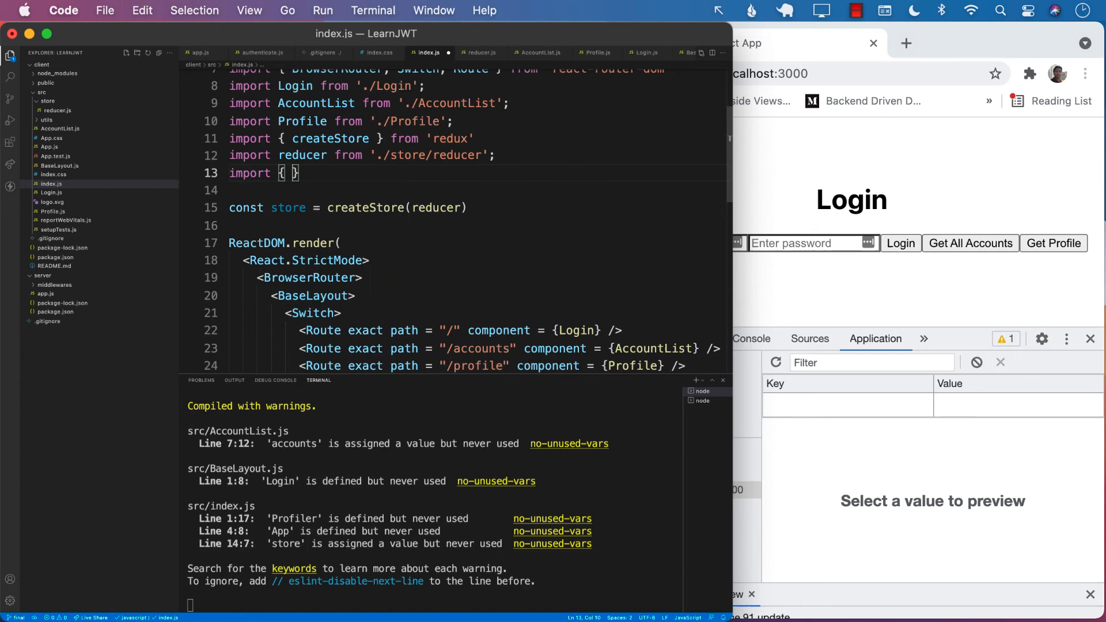
{"action": "type", "text": "Provider"}
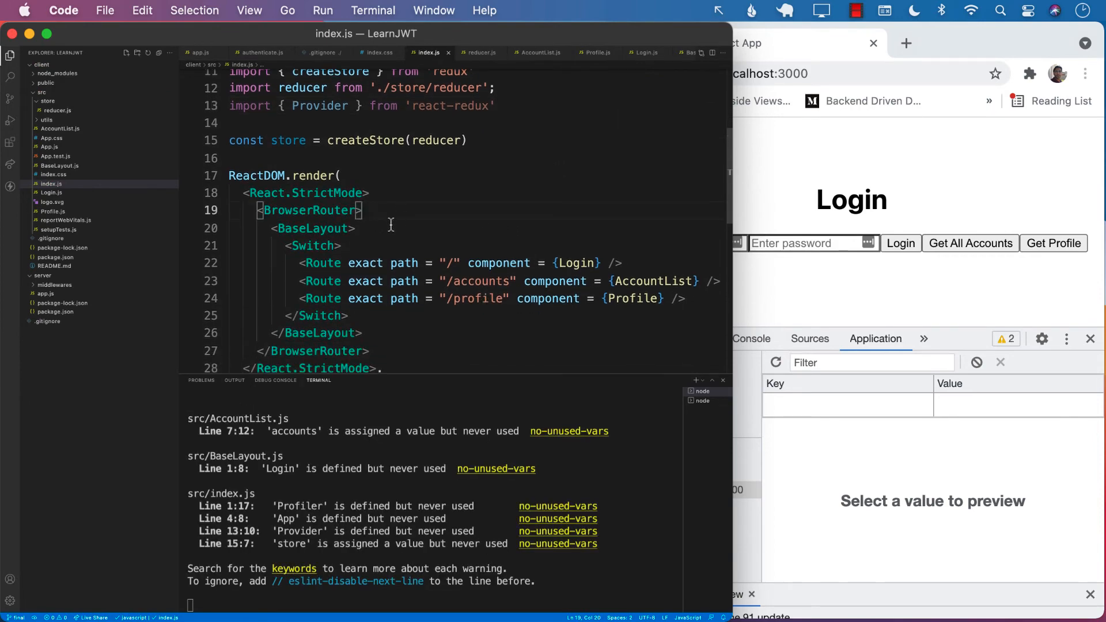
{"action": "type", "text": "Provider>"}
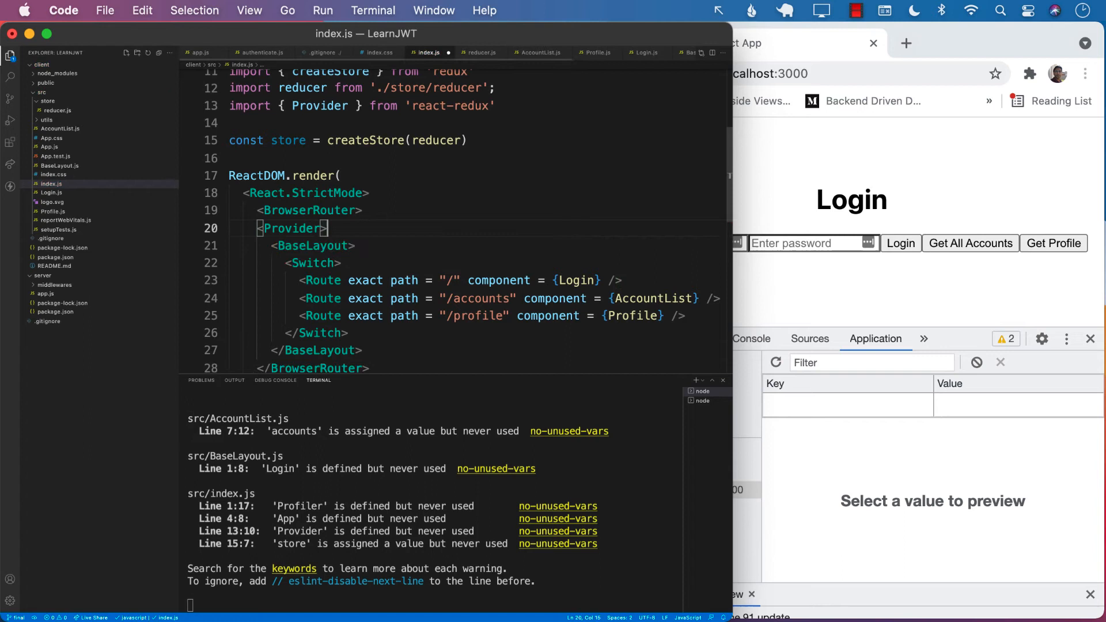
{"action": "type", "text": "<"}
{"action": "type", "text": " store = {store}"}
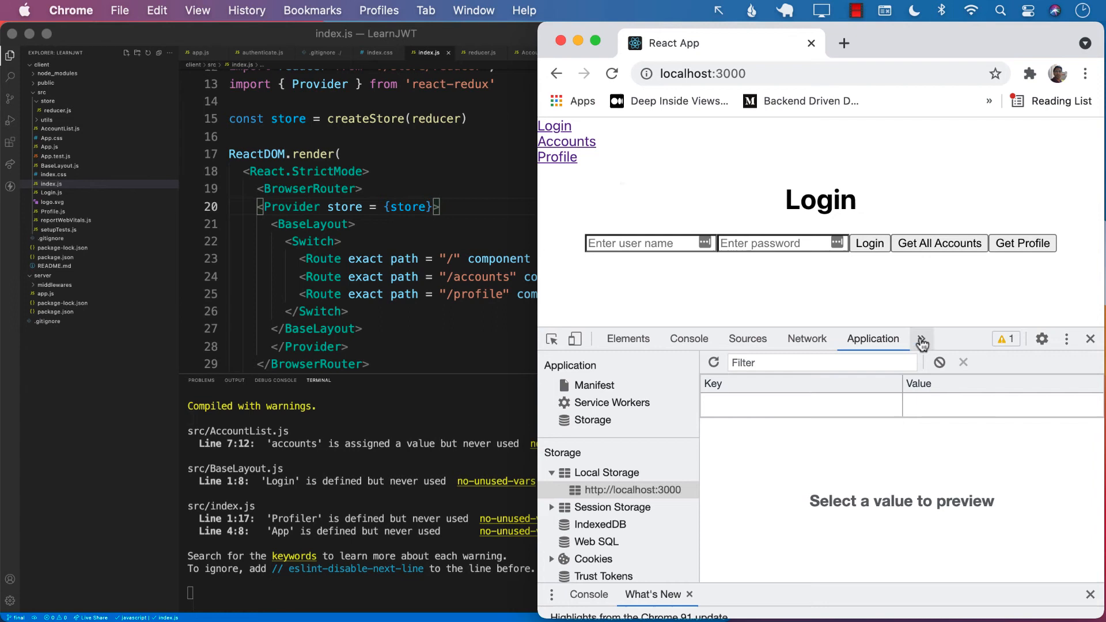
Show the Redux panel from the DevTools overflow menu
{"action": "left_click", "coordinate": [922, 338]}
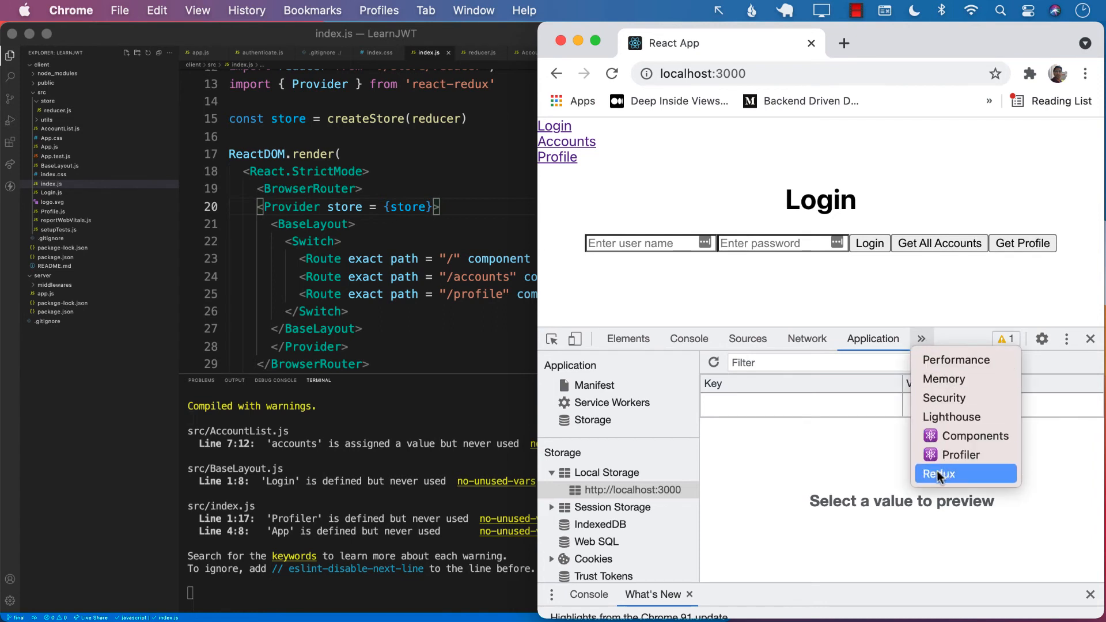
{"action": "left_click", "coordinate": [938, 473]}
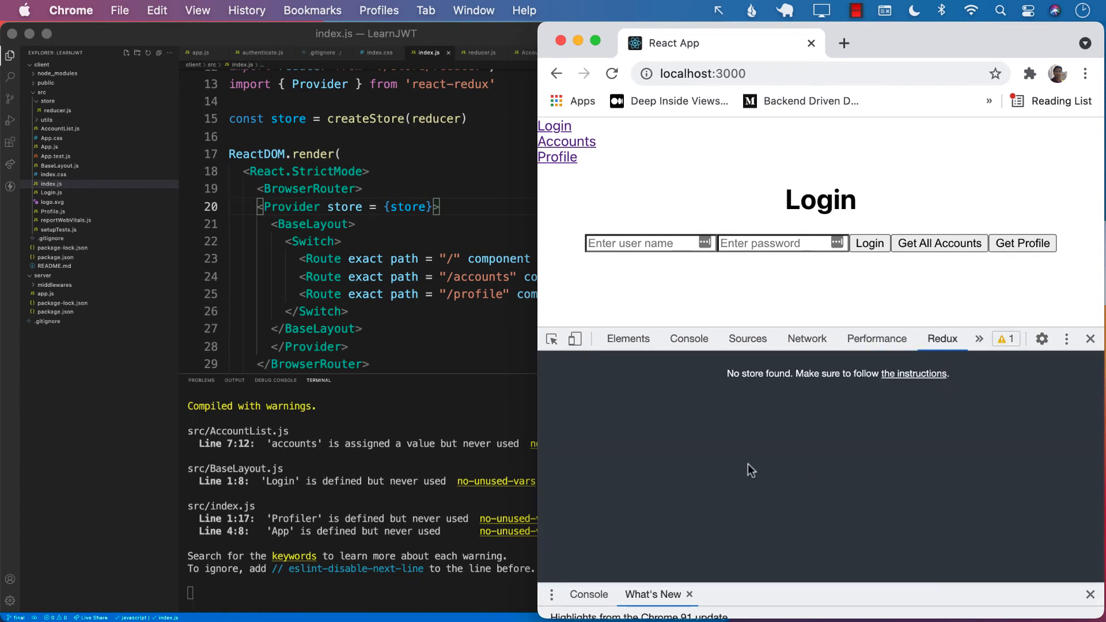
{"action": "mouse_move", "coordinate": [844, 433]}
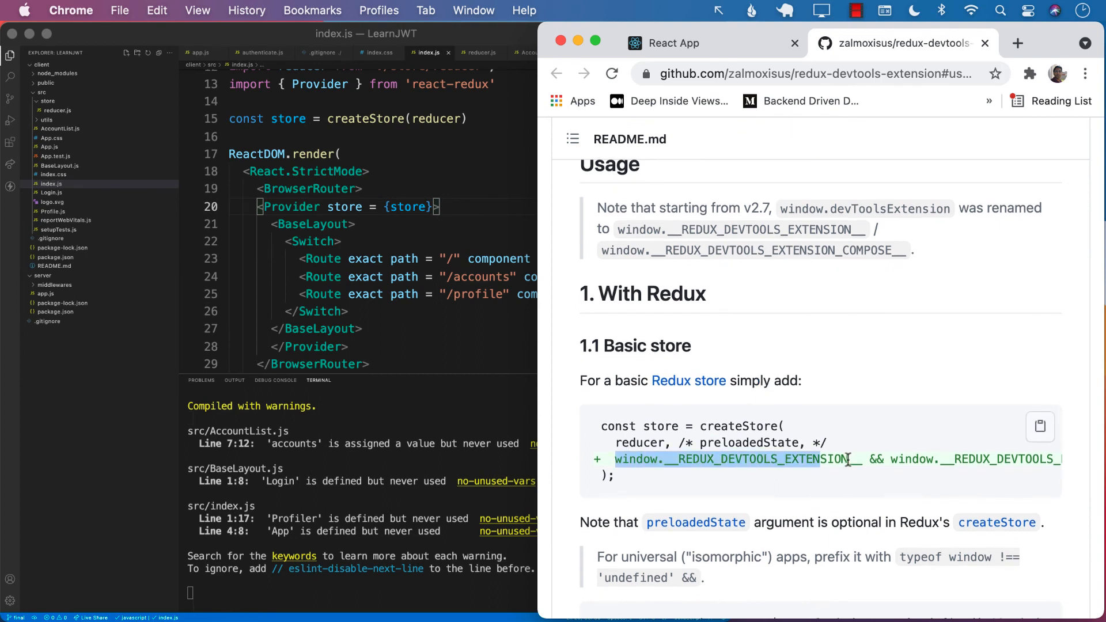
Add window.__REDUX_DEVTOOLS_EXTENSION__ && window.__REDUX_DEVTOOLS_EXTENSION__() as createStore's second argument per the README
{"action": "scroll", "scroll_direction": "right", "scroll_amount": 3}
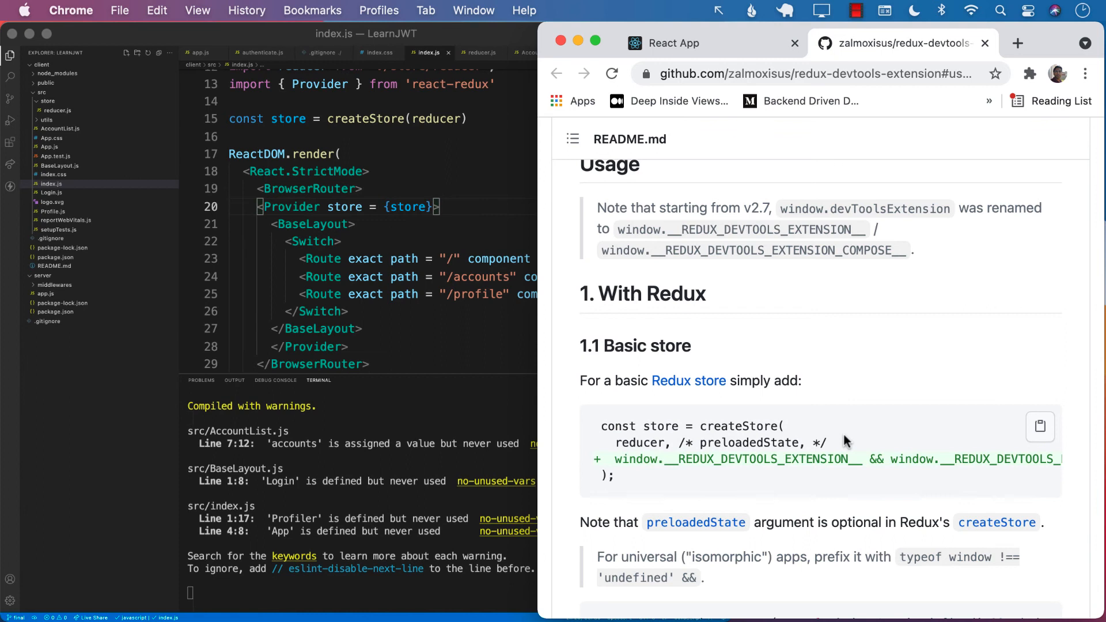
{"action": "scroll", "scroll_direction": "down", "scroll_amount": 3}
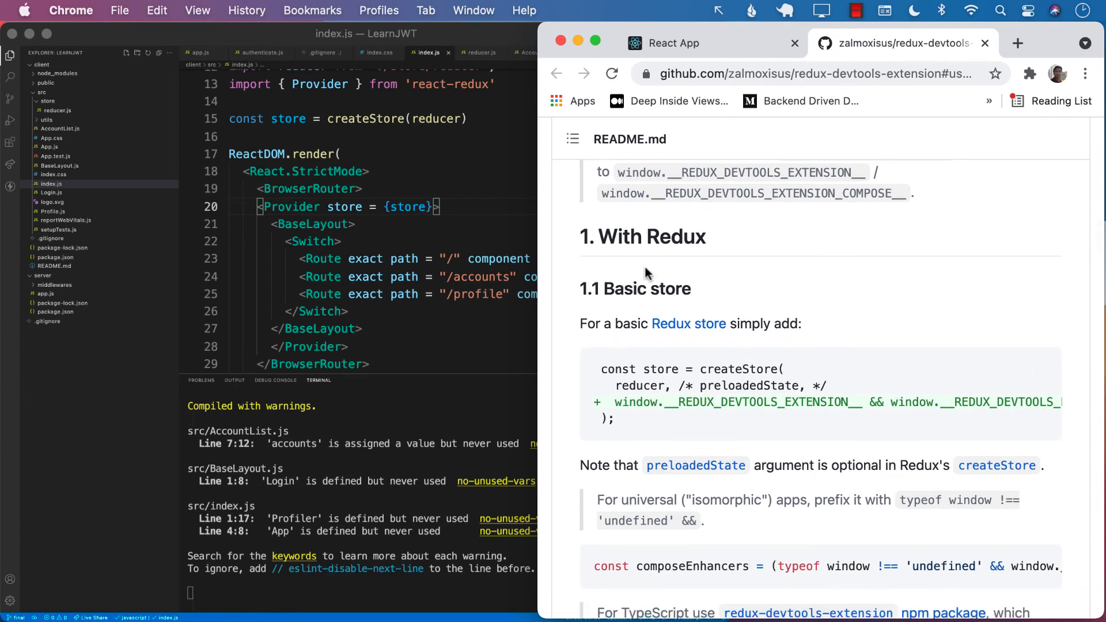
{"action": "mouse_move", "coordinate": [656, 414]}
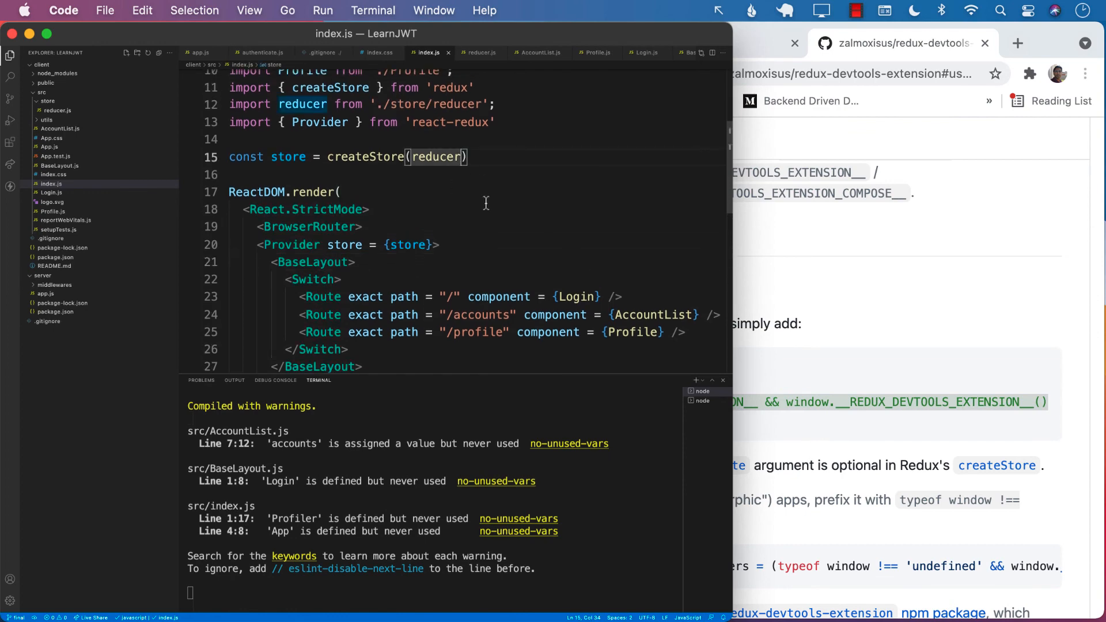
{"action": "type", "text": ", window.__REDUX_DEVTOOLS_EXTENSION__ && window.__REDUX_DEVTOOLS_EXTENSION__()"}
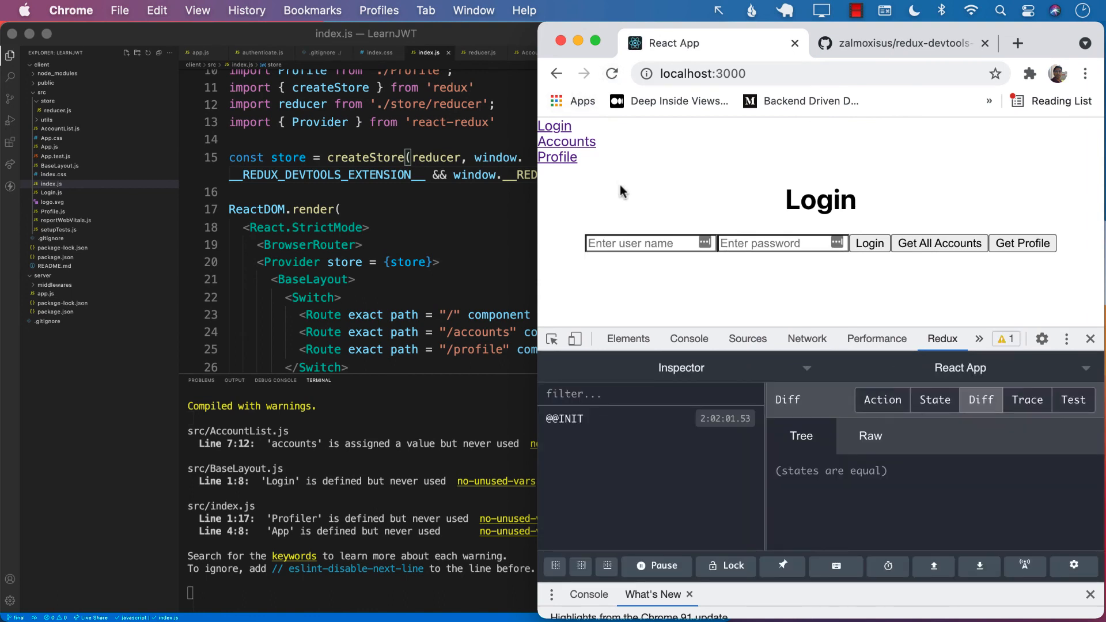
{"action": "mouse_move", "coordinate": [645, 470]}
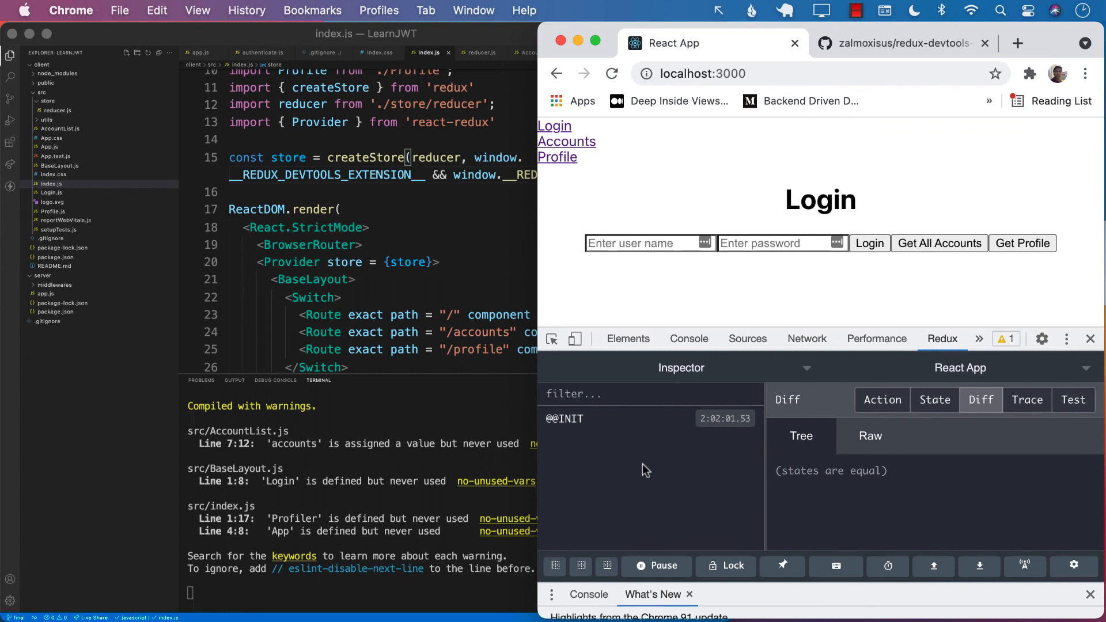
View the store's initial state in Redux DevTools: username empty and isLoggedIn false
{"action": "left_click", "coordinate": [935, 400]}
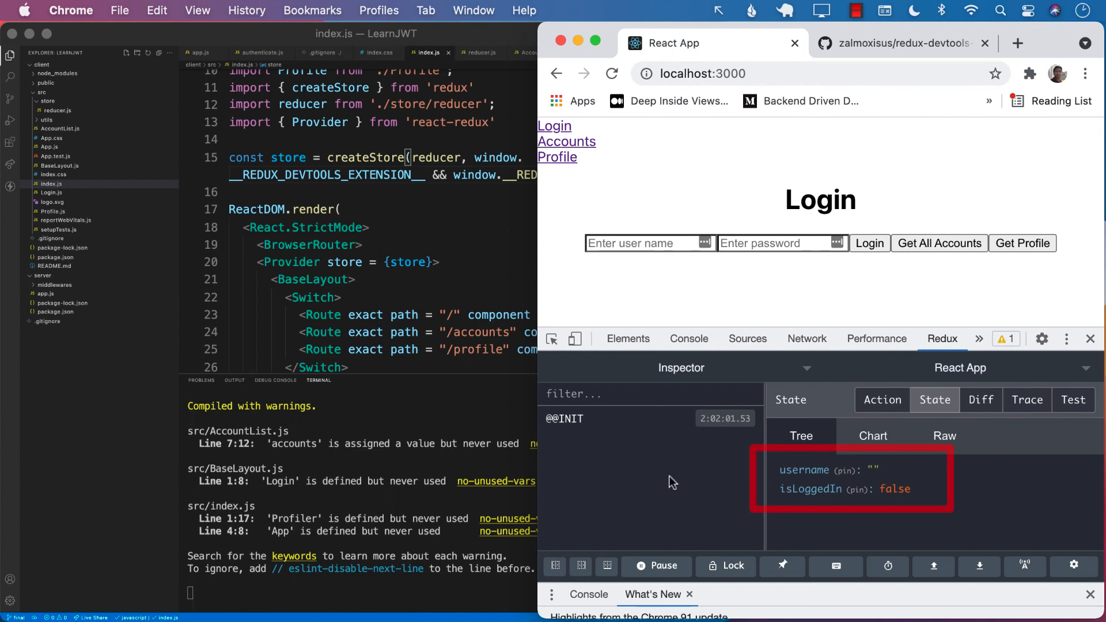
{"action": "mouse_move", "coordinate": [668, 485]}
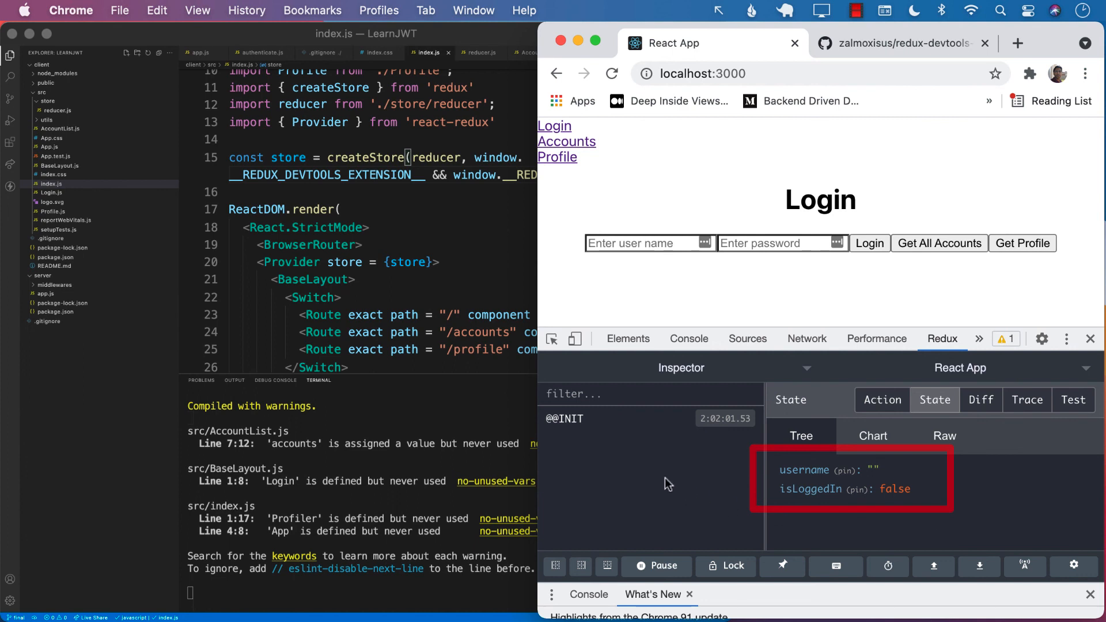